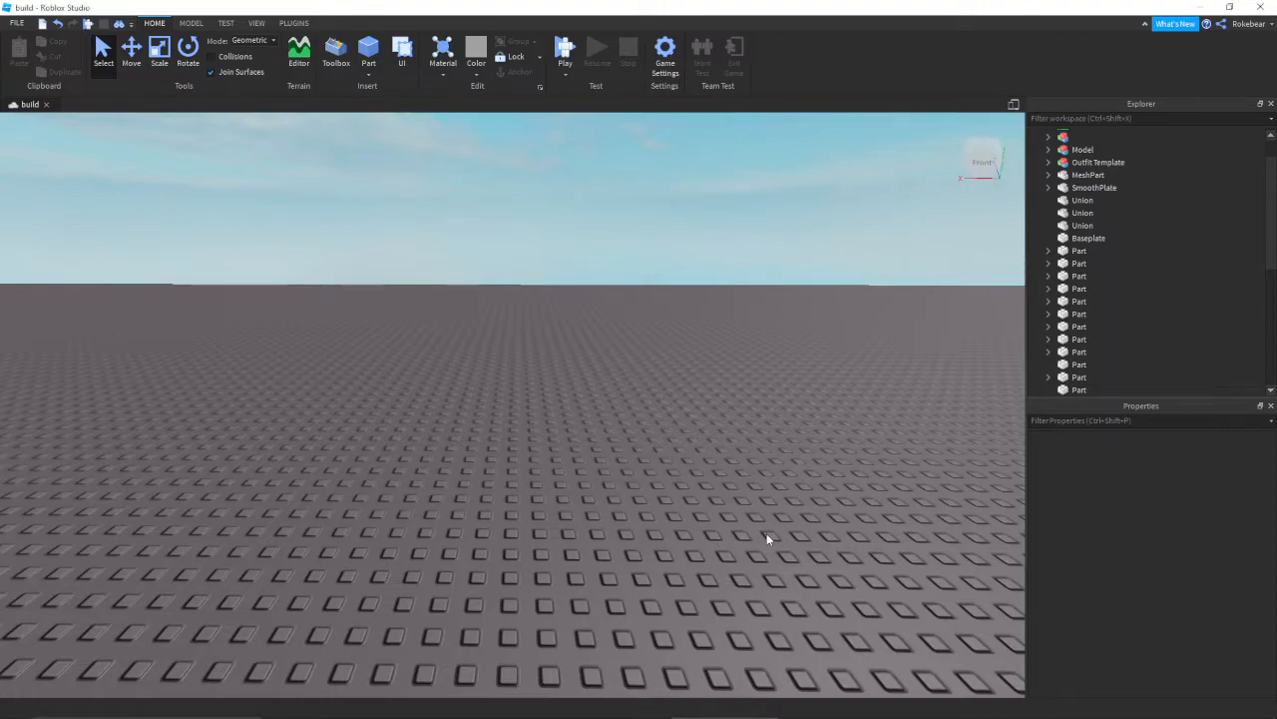
pyautogui.moveTo(601, 155)
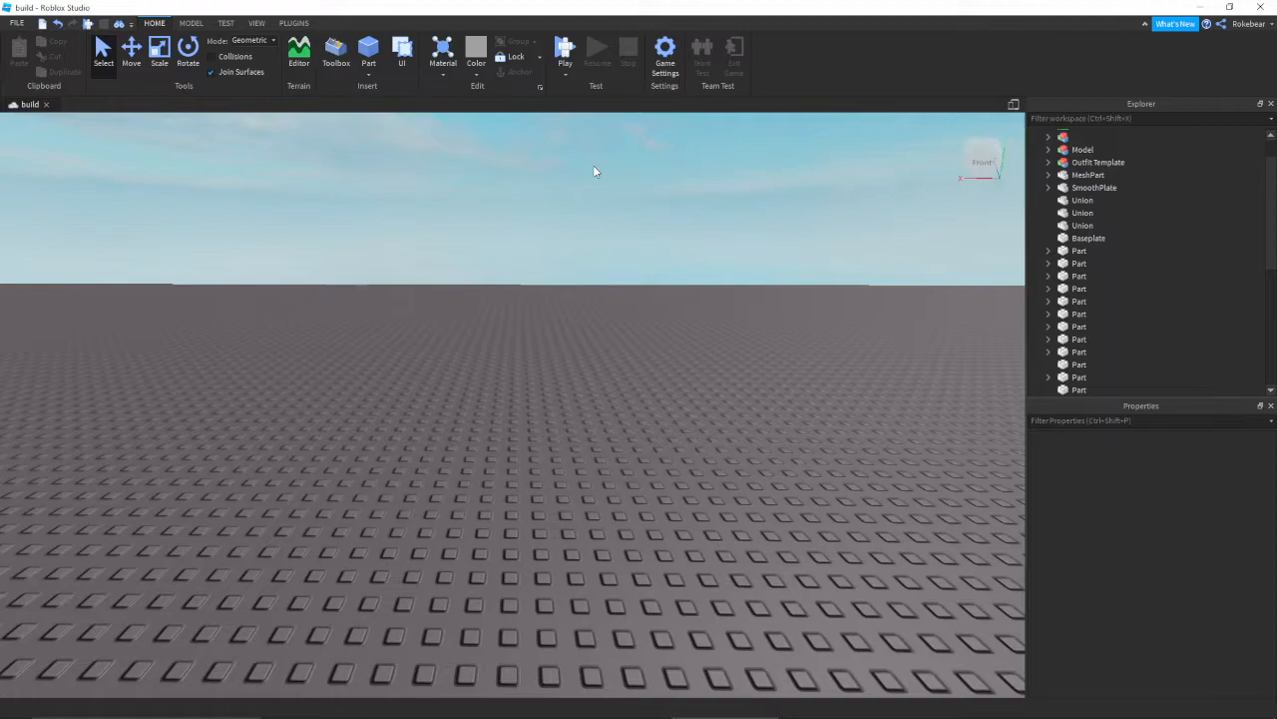
pyautogui.moveTo(559, 147)
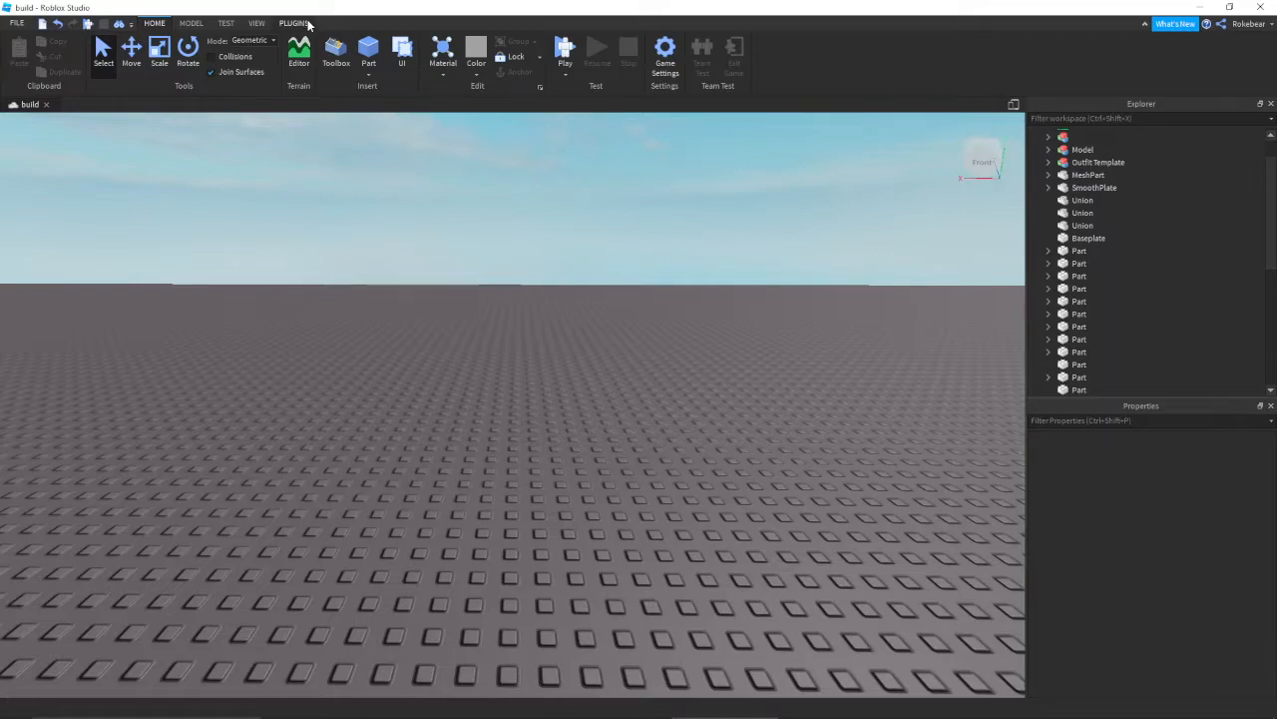
# Start a playtest, then select the spawned Rokebear model in Workspace and open its copy menu.
pyautogui.click(225, 22)
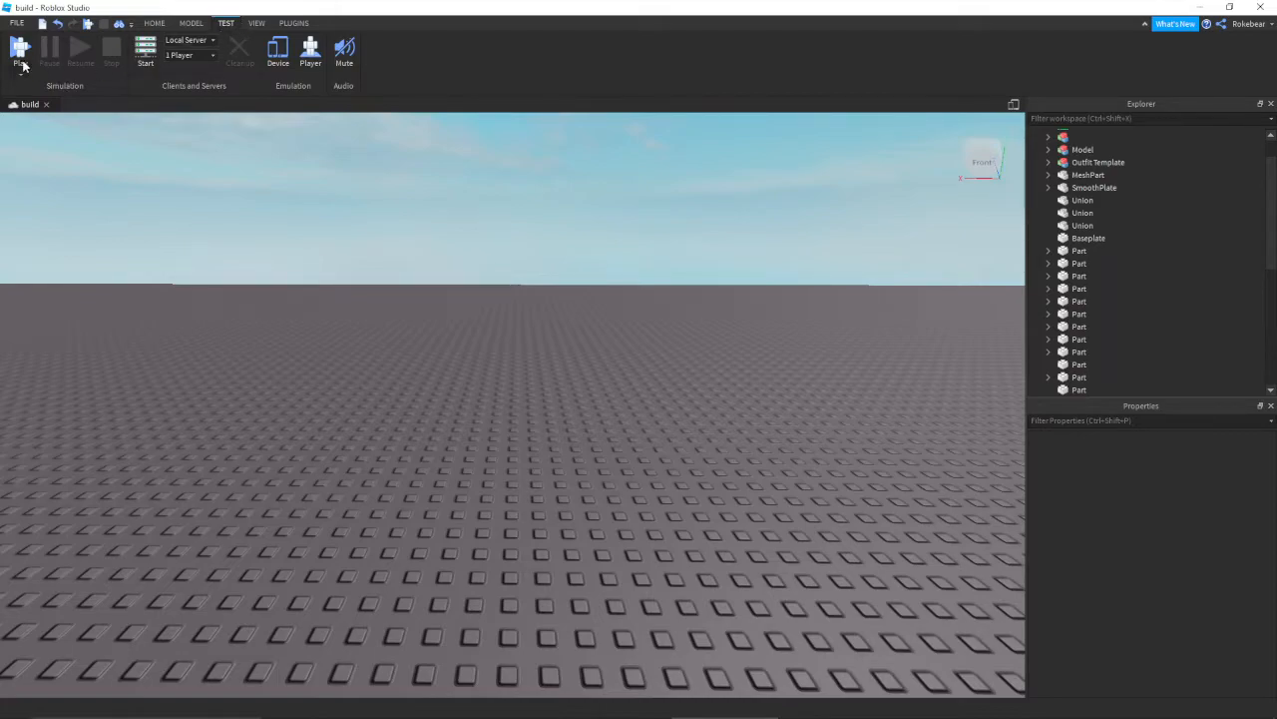
pyautogui.click(20, 50)
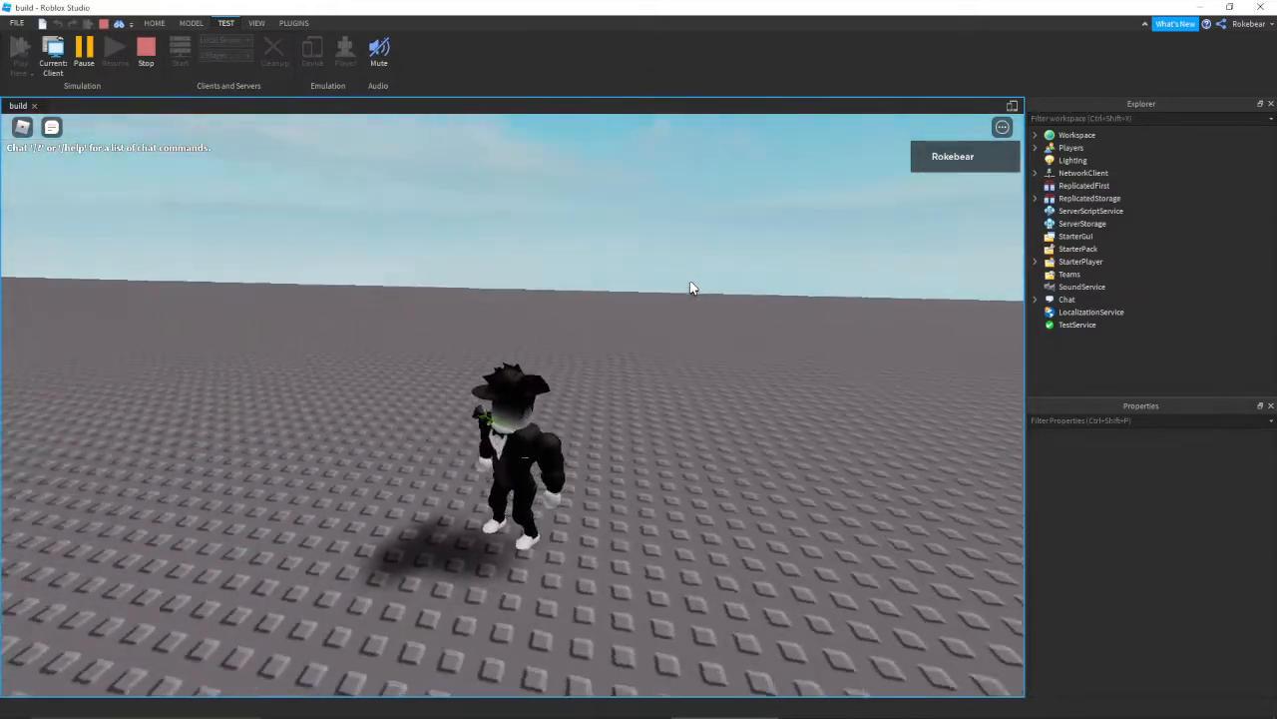
pyautogui.click(1035, 135)
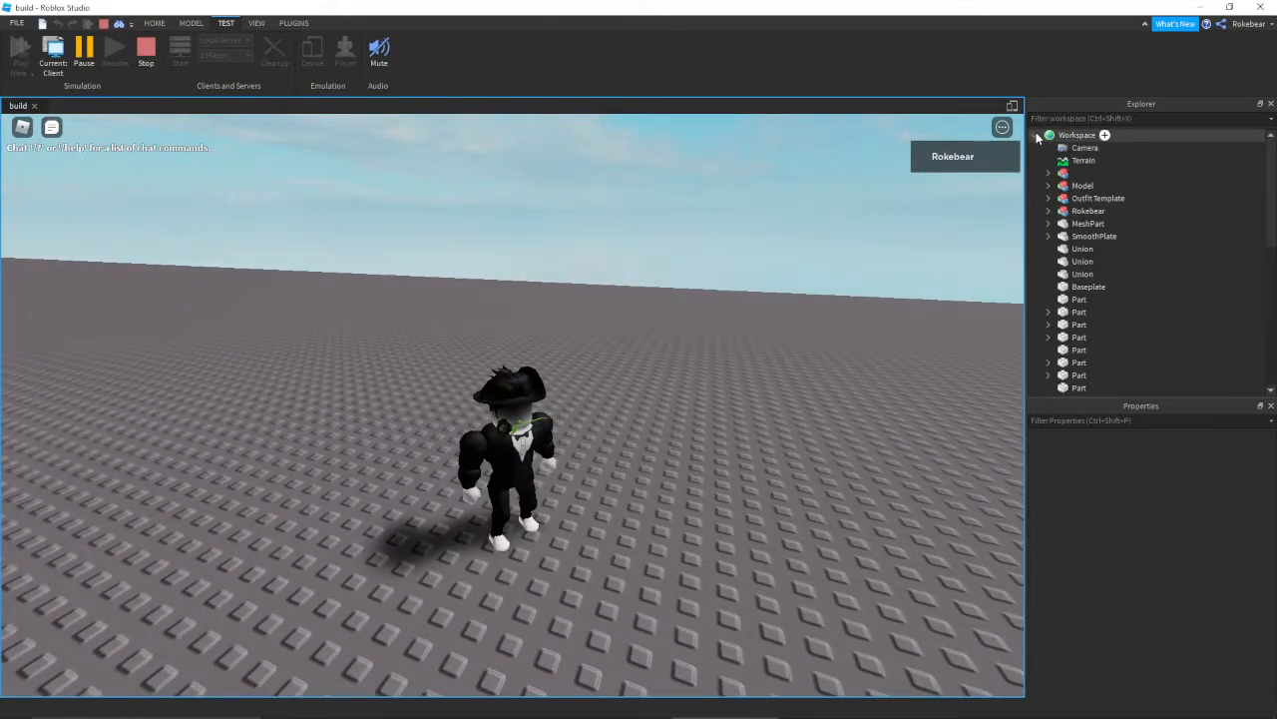
pyautogui.click(1089, 210)
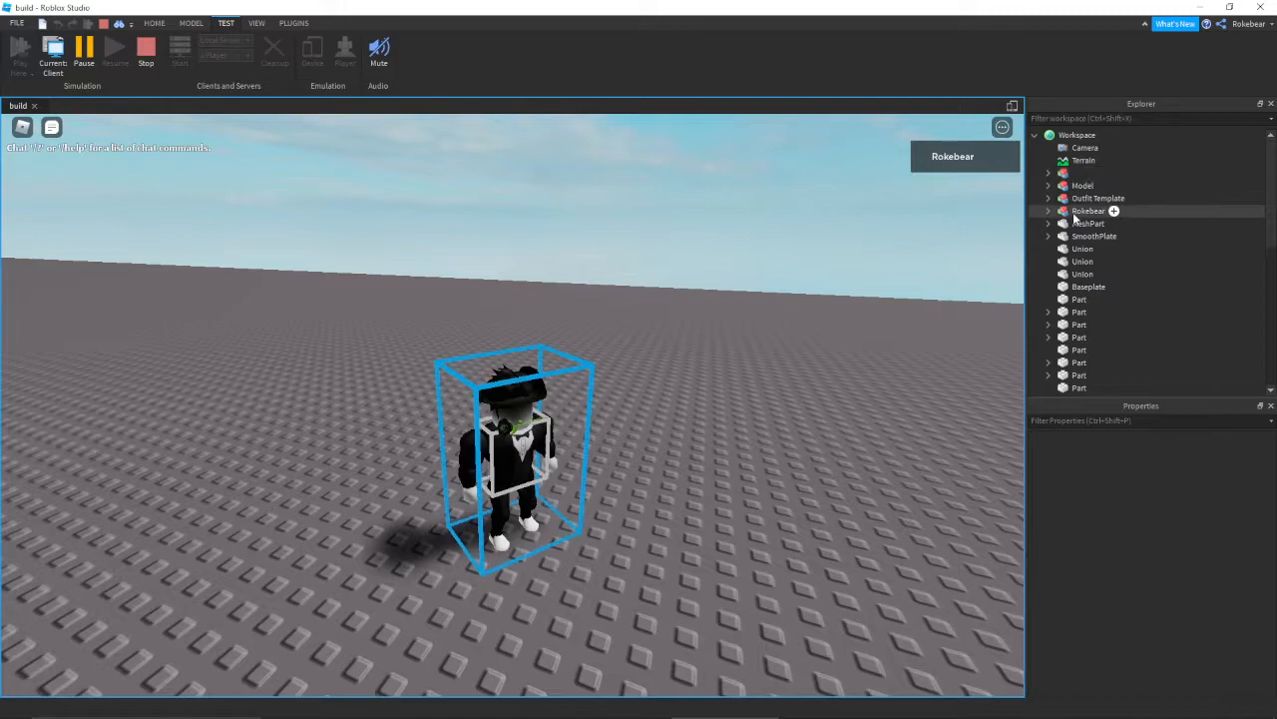
pyautogui.click(1089, 211)
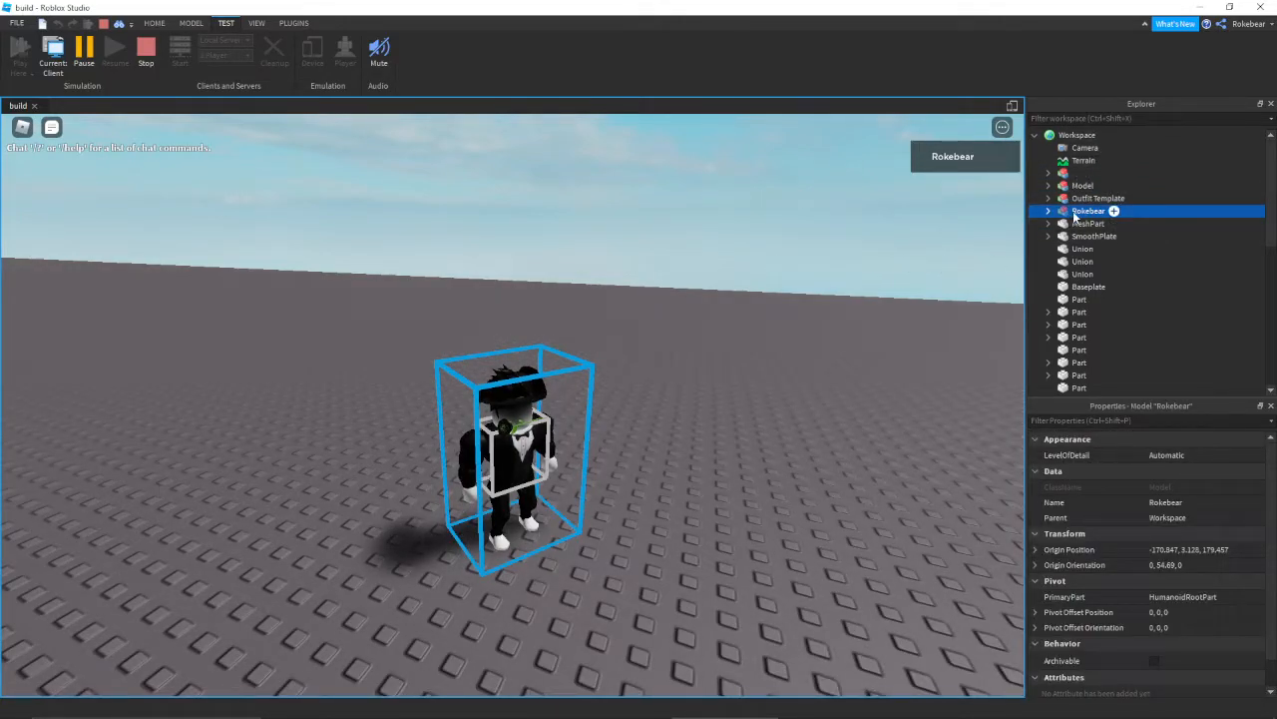
pyautogui.rightClick(1088, 210)
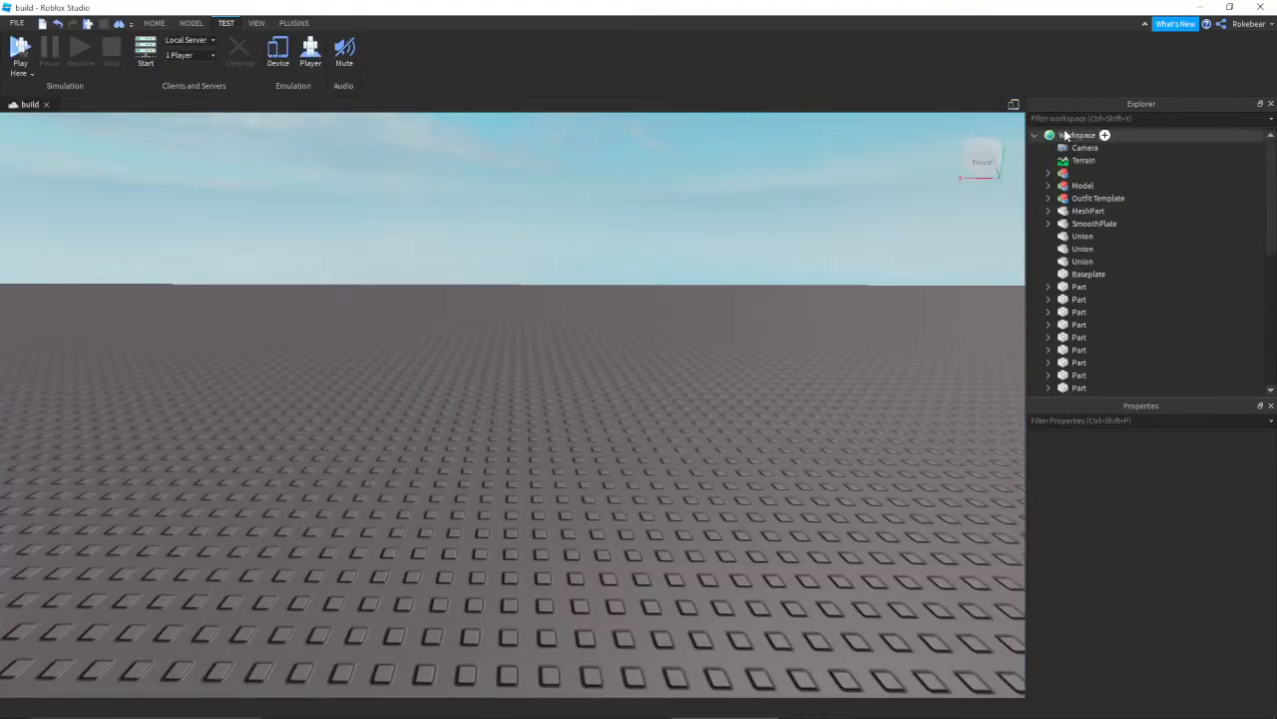
pyautogui.rightClick(1081, 135)
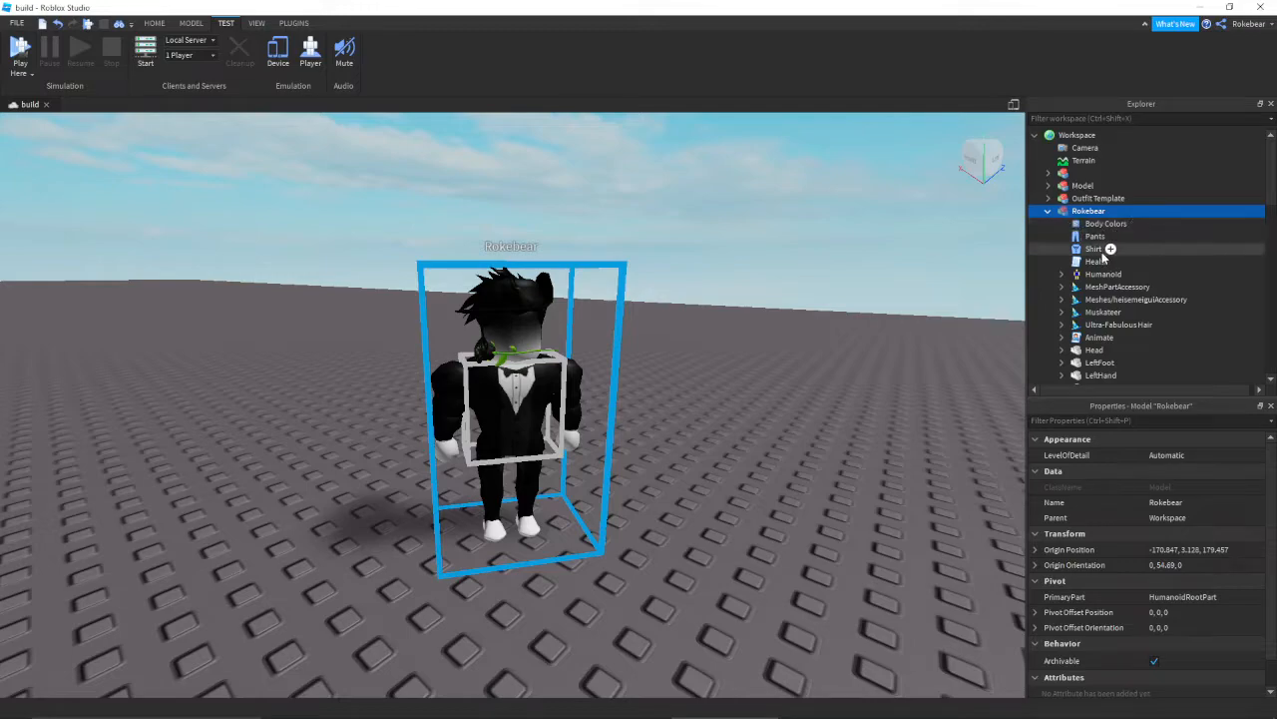
pyautogui.click(1119, 324)
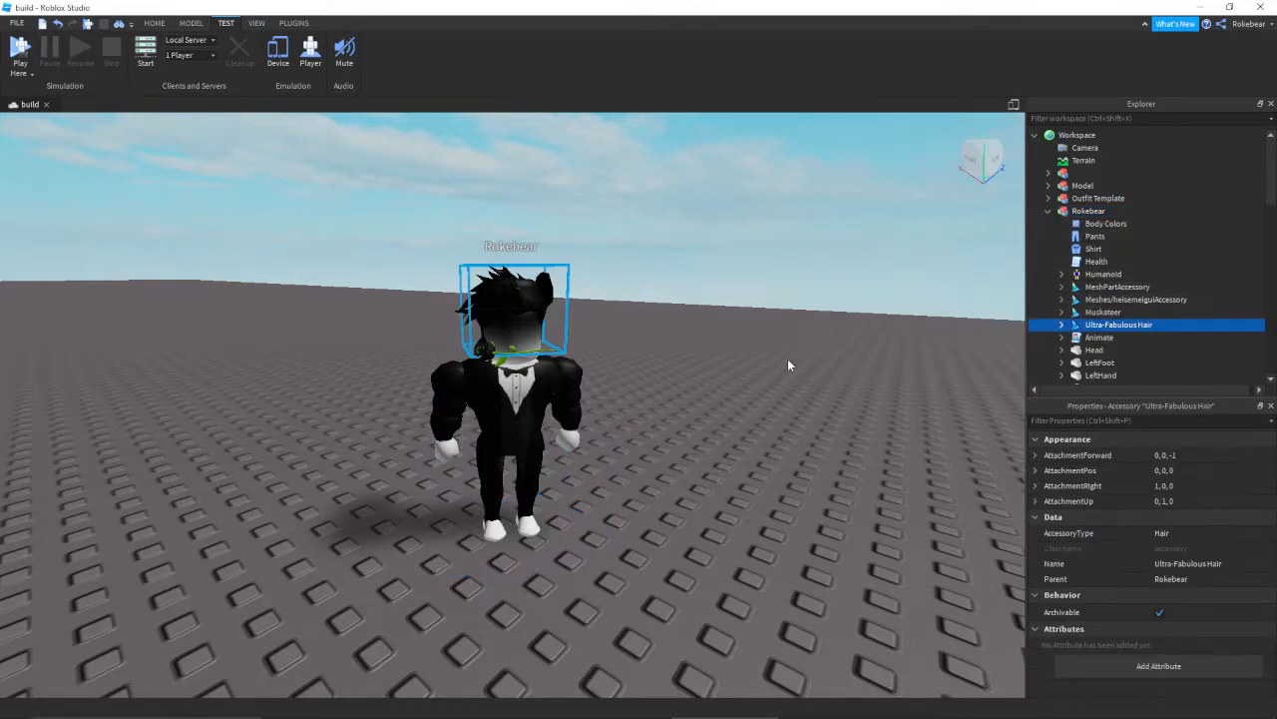
pyautogui.moveTo(765, 364)
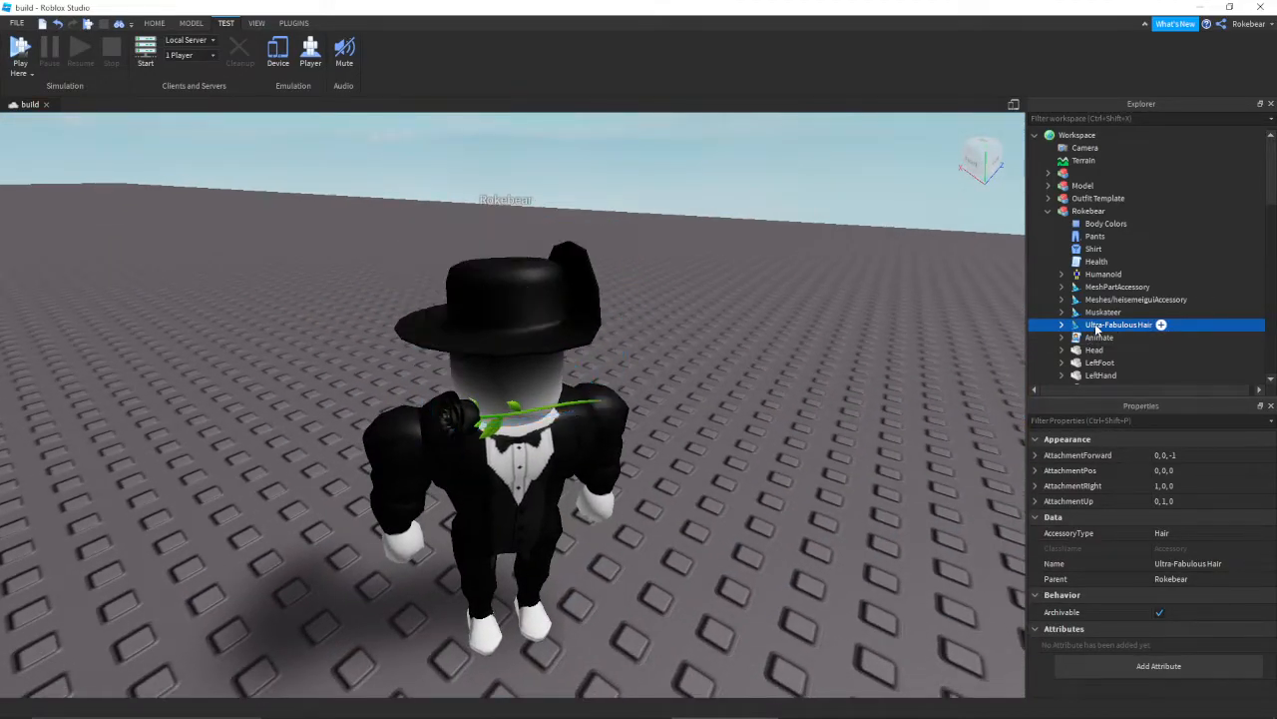
pyautogui.click(1118, 324)
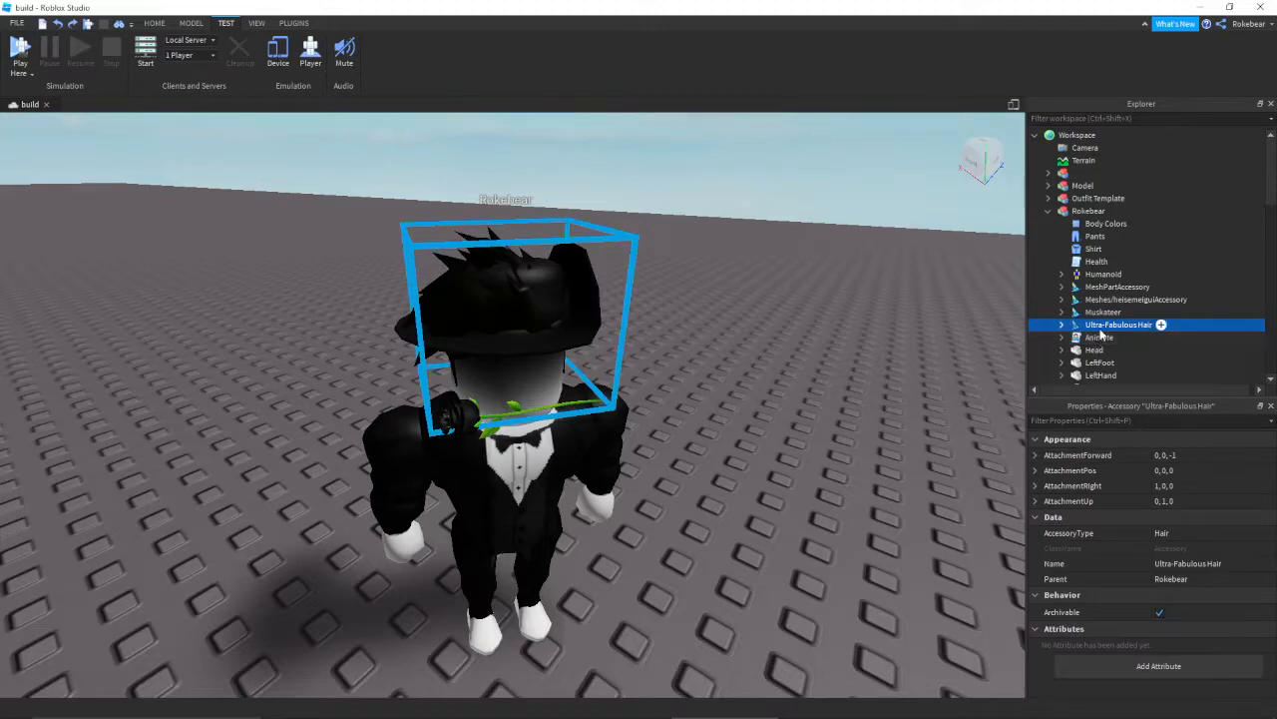
pyautogui.click(1136, 299)
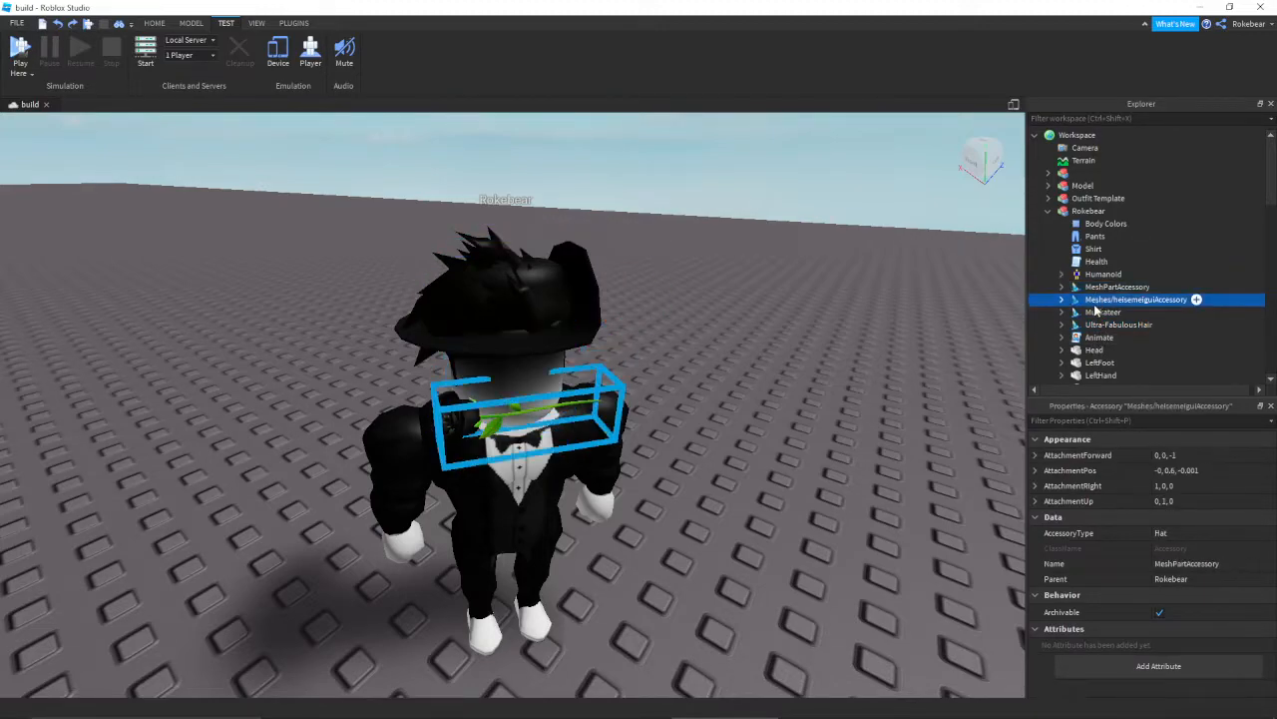
pyautogui.click(1119, 180)
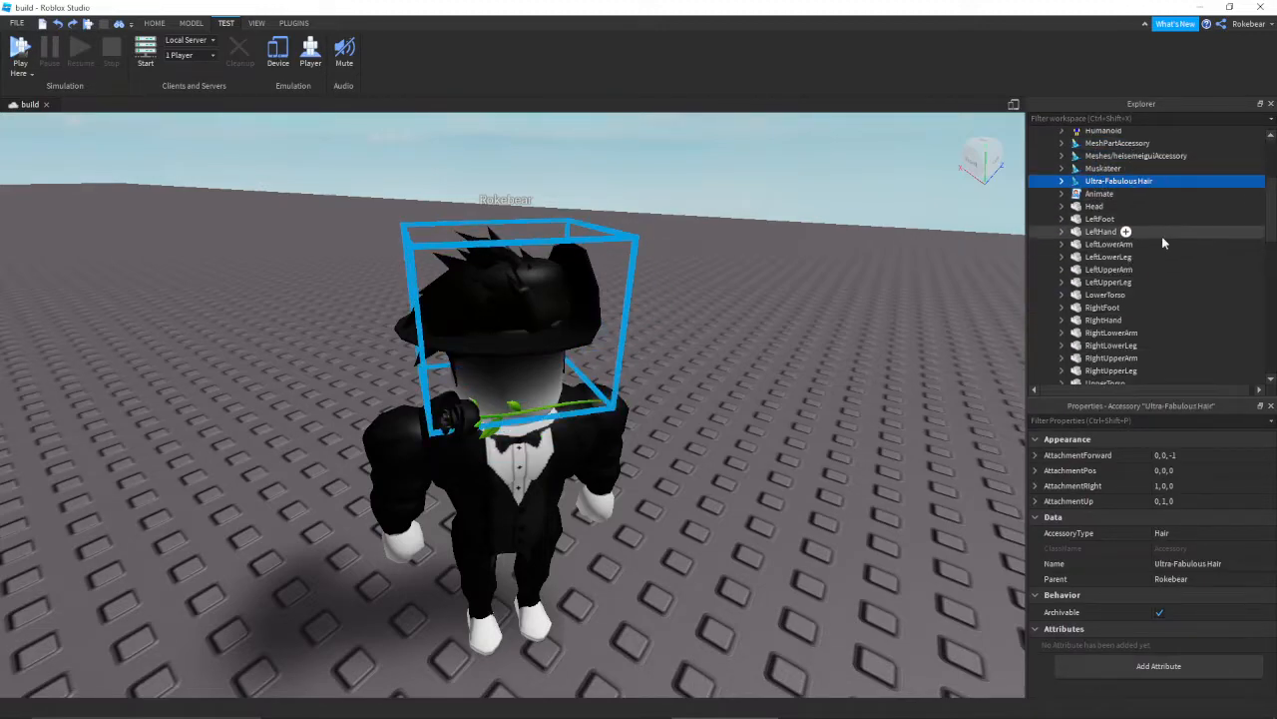
pyautogui.click(1089, 210)
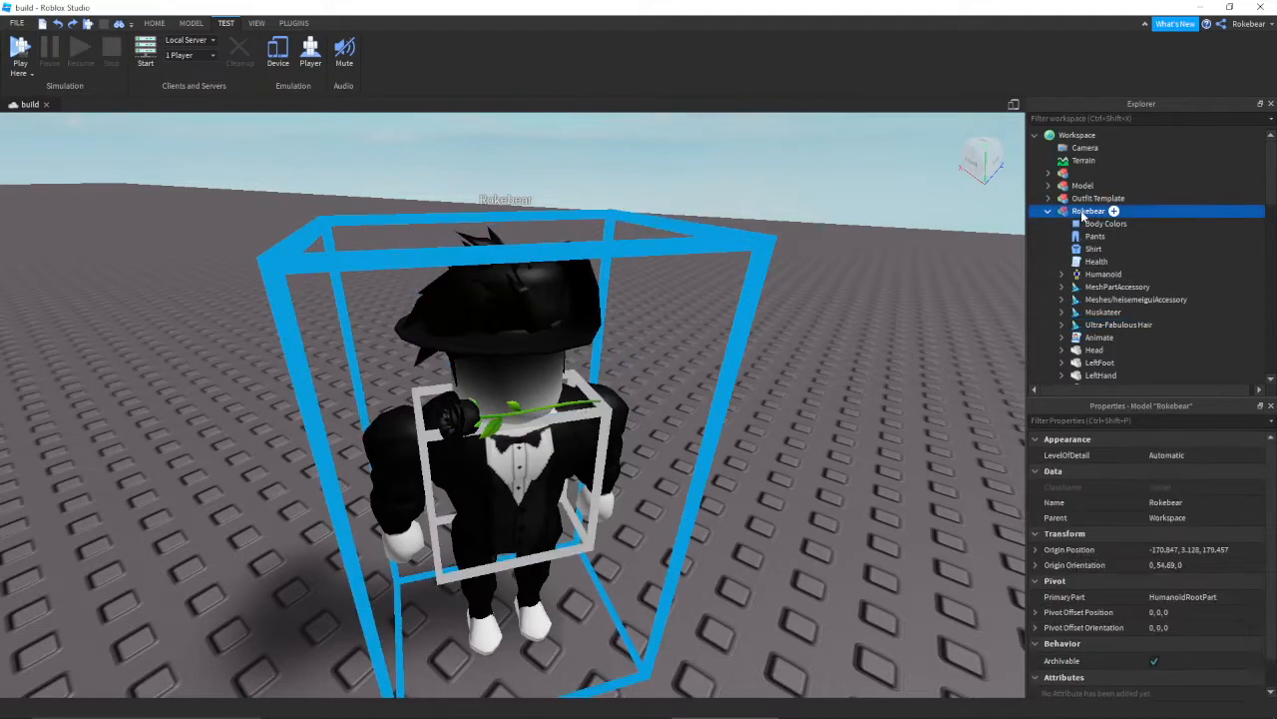
pyautogui.moveTo(875, 223)
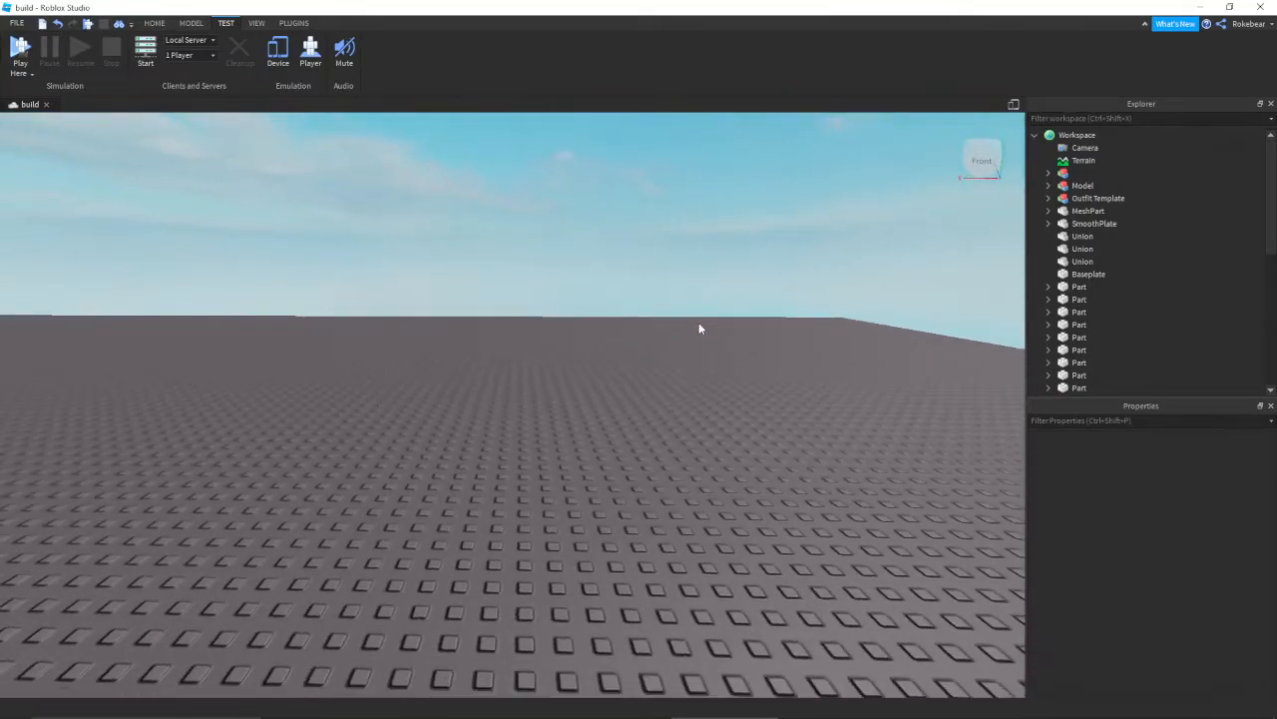
# View the Load Character Lite plugin in the Toolbox, then switch to the Plugins tab tools.
pyautogui.click(293, 23)
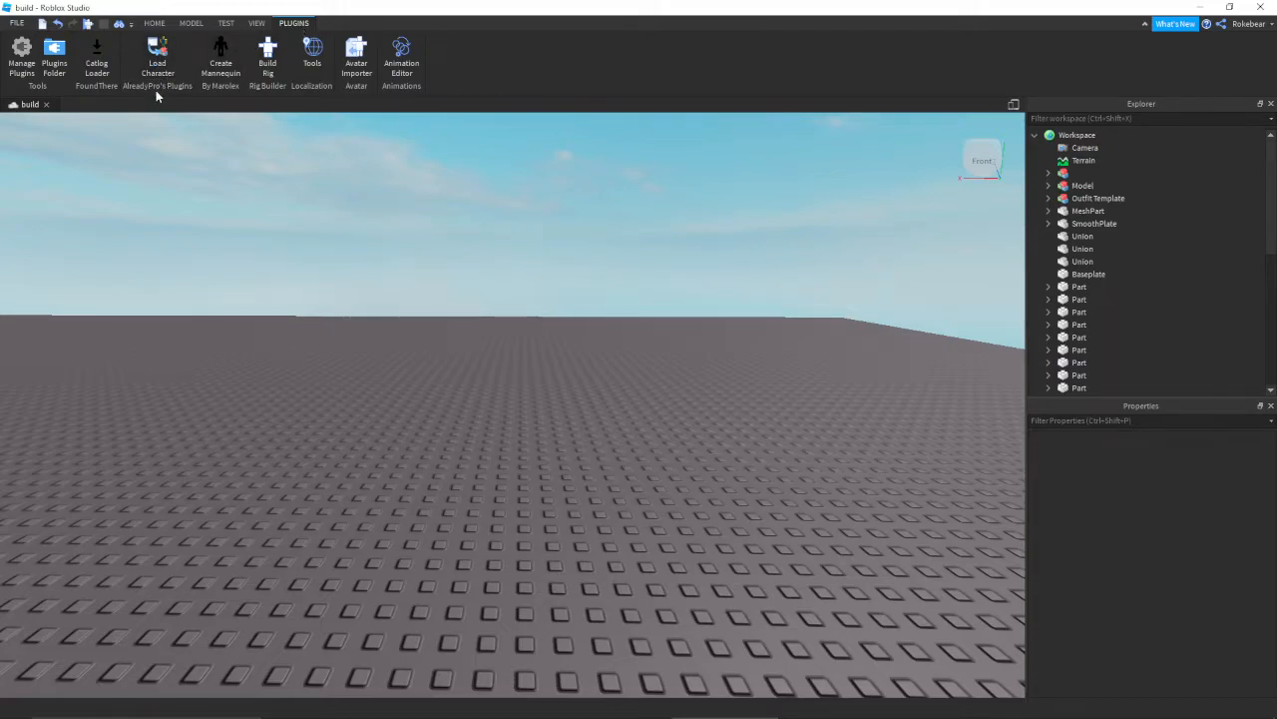
pyautogui.click(154, 23)
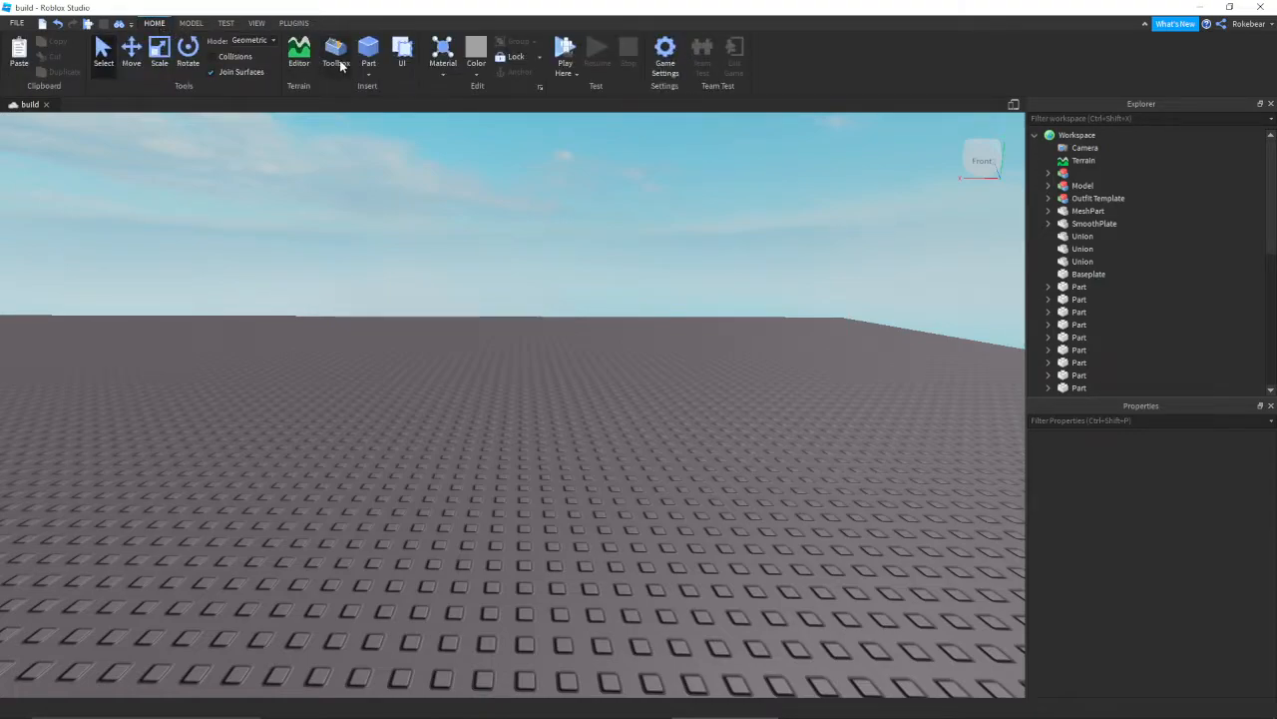
pyautogui.click(335, 55)
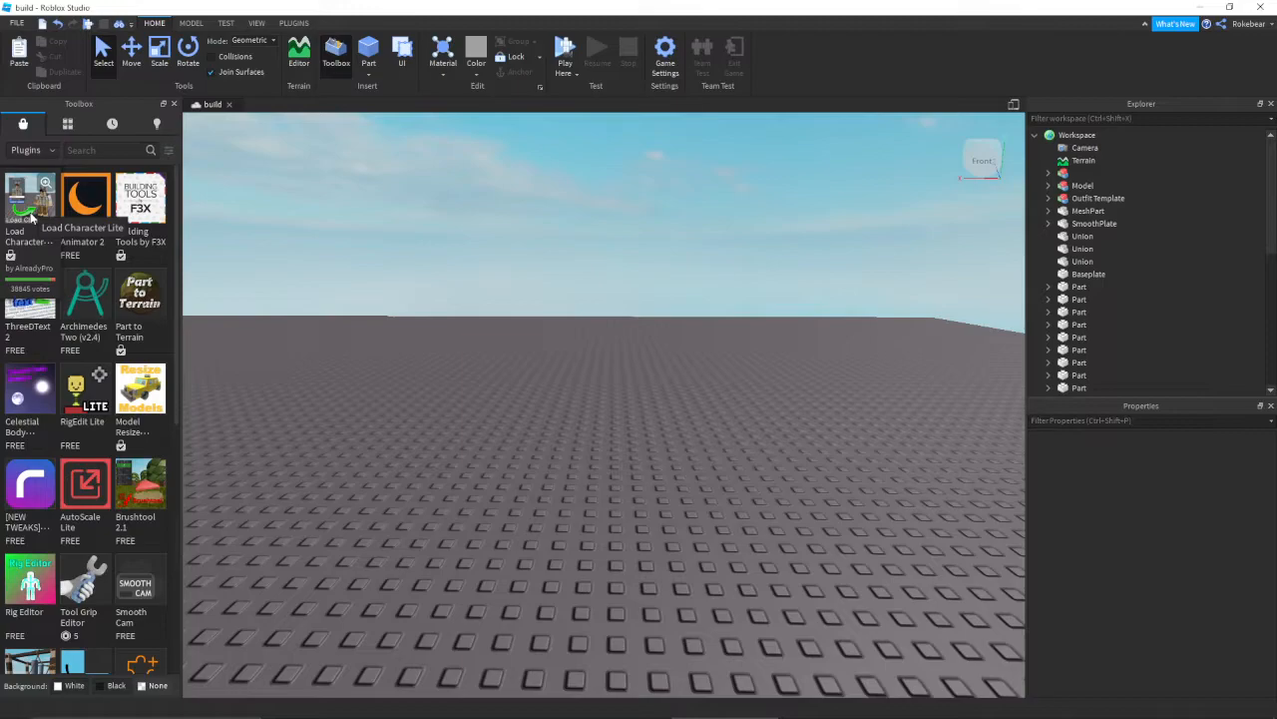
pyautogui.click(30, 200)
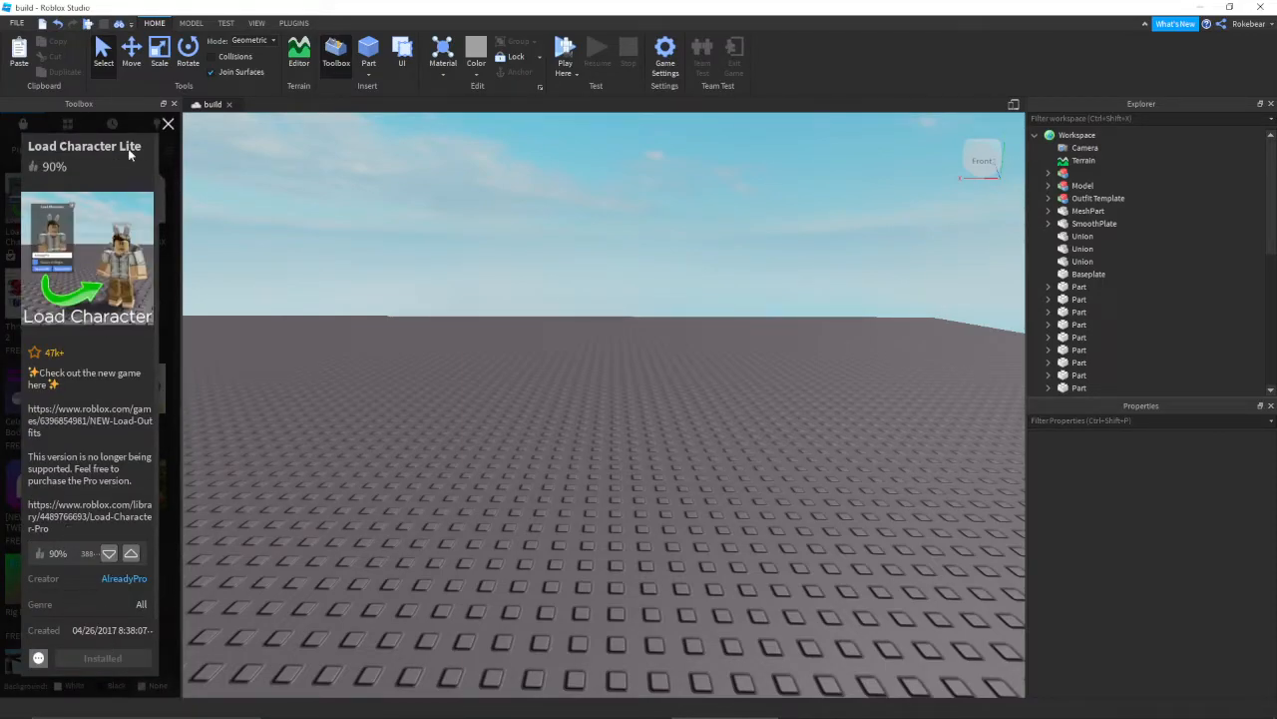
pyautogui.click(168, 122)
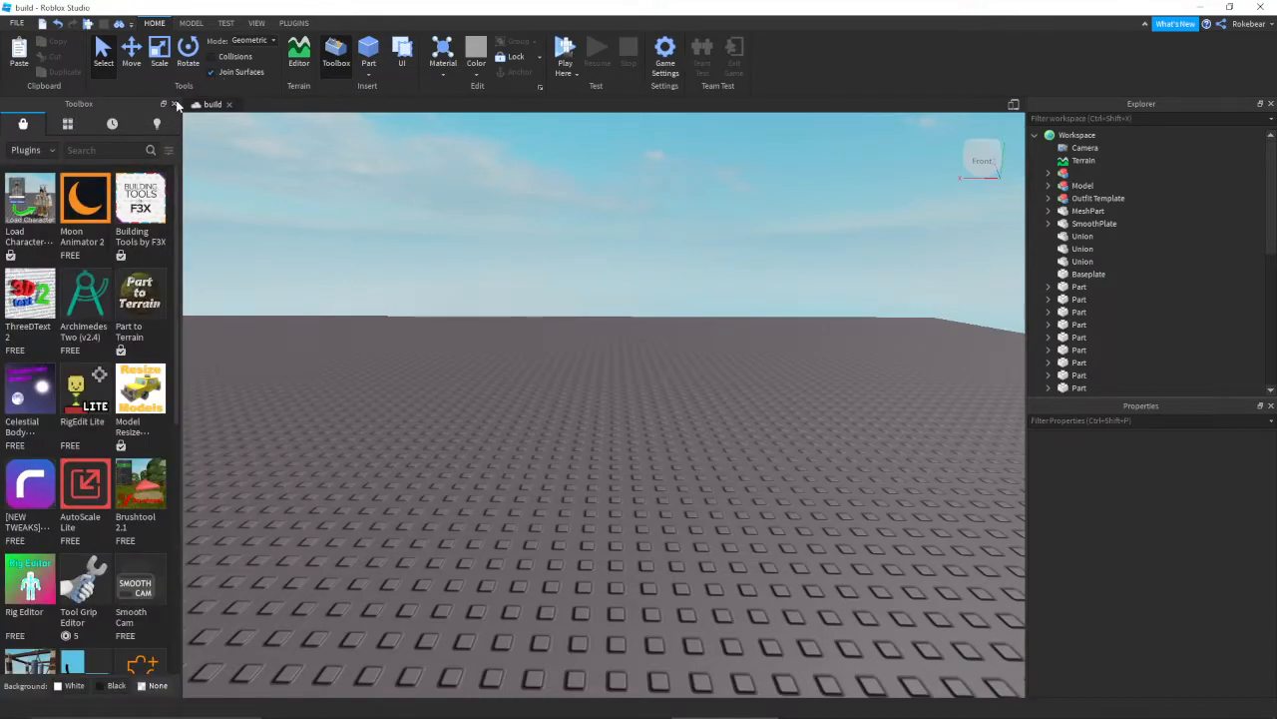
pyautogui.click(293, 23)
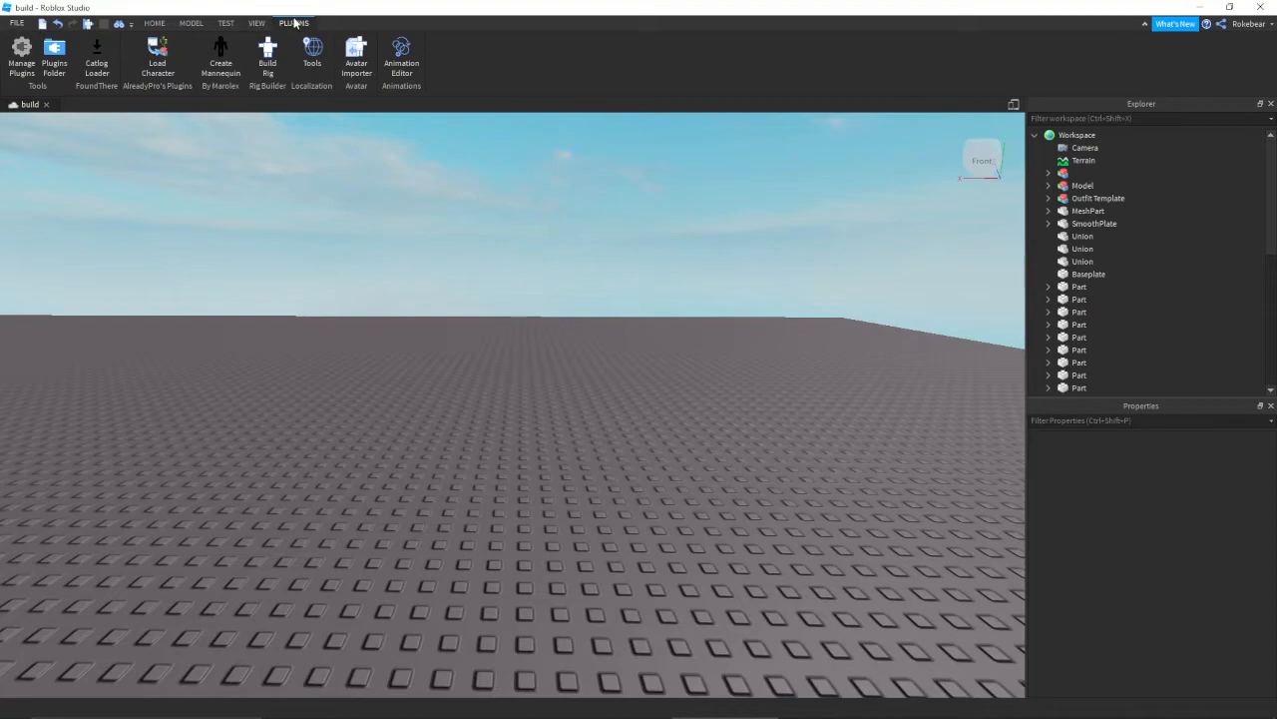
# Launch Load Character, enter username 'Rokevbe', spawn the R15 avatar, then remove it.
pyautogui.click(157, 55)
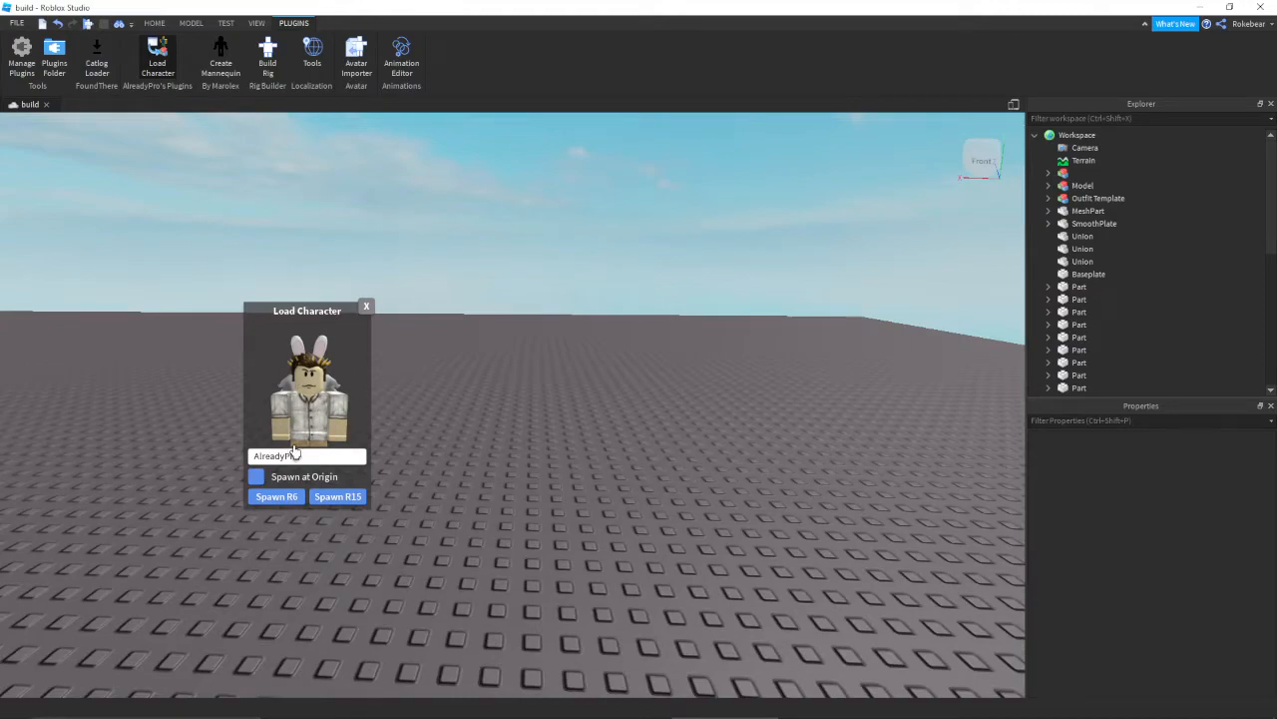
pyautogui.tripleClick(306, 455)
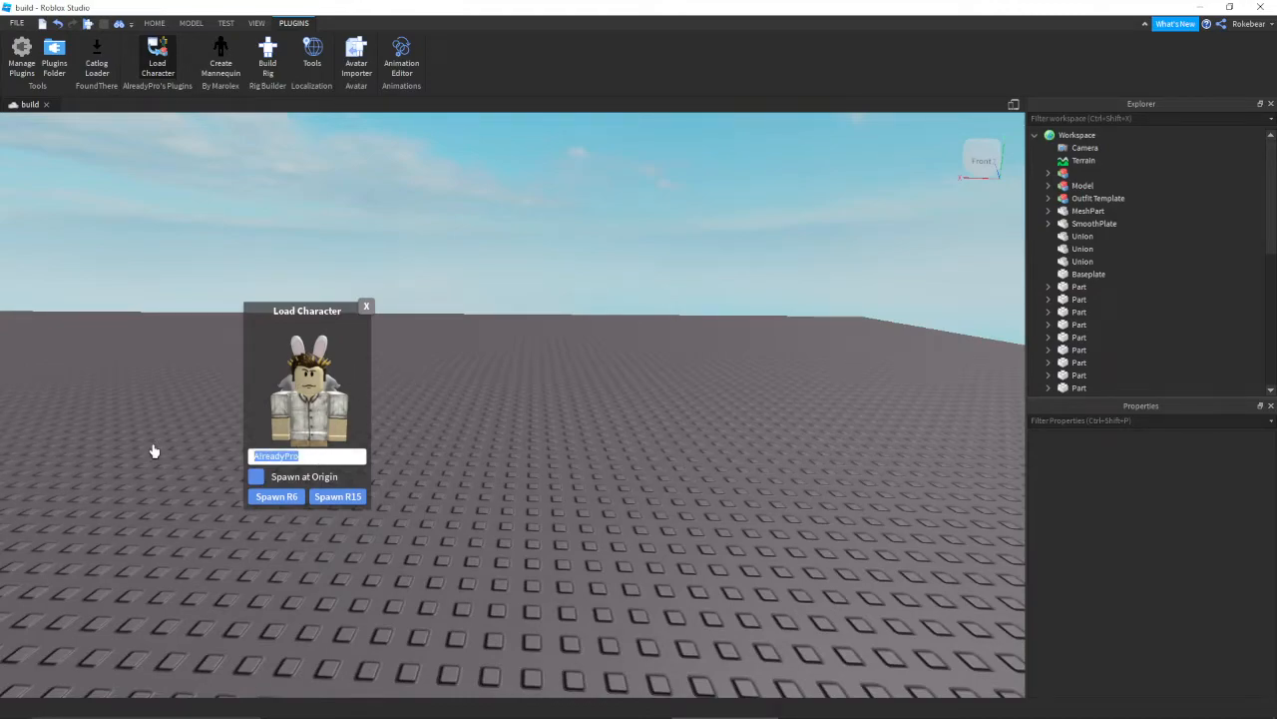
pyautogui.write('Rokevbear')
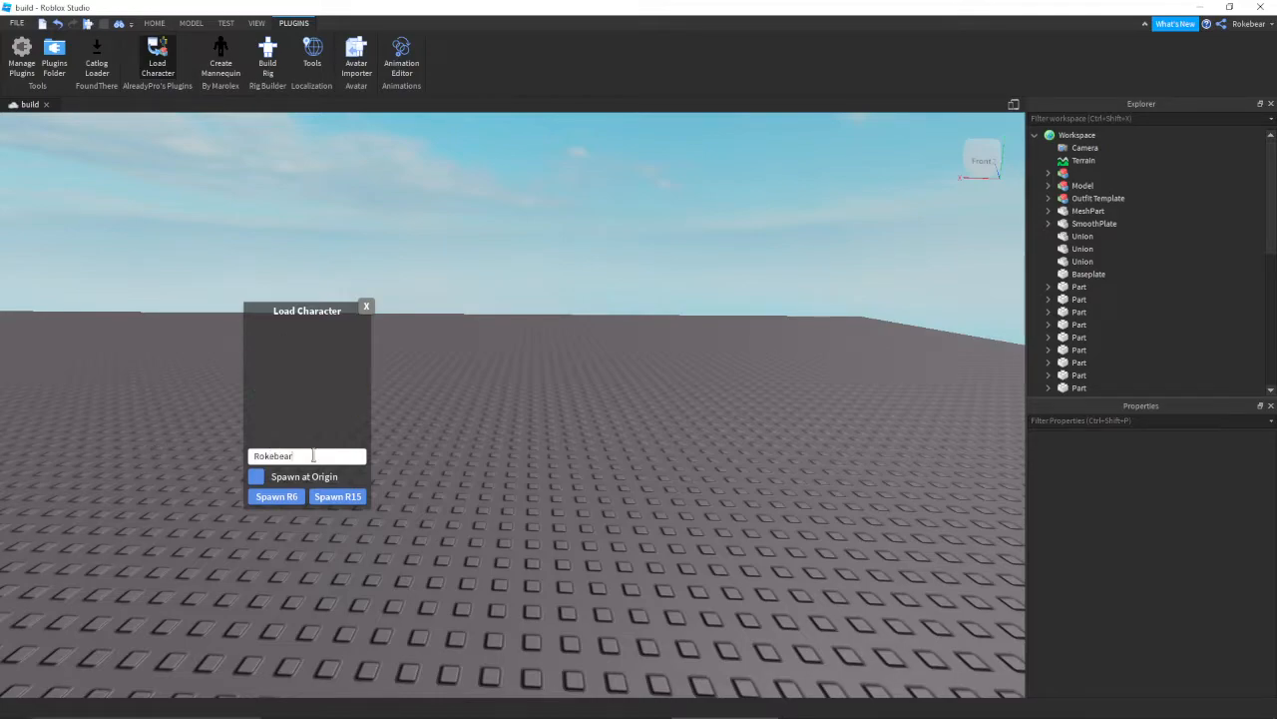
pyautogui.click(337, 496)
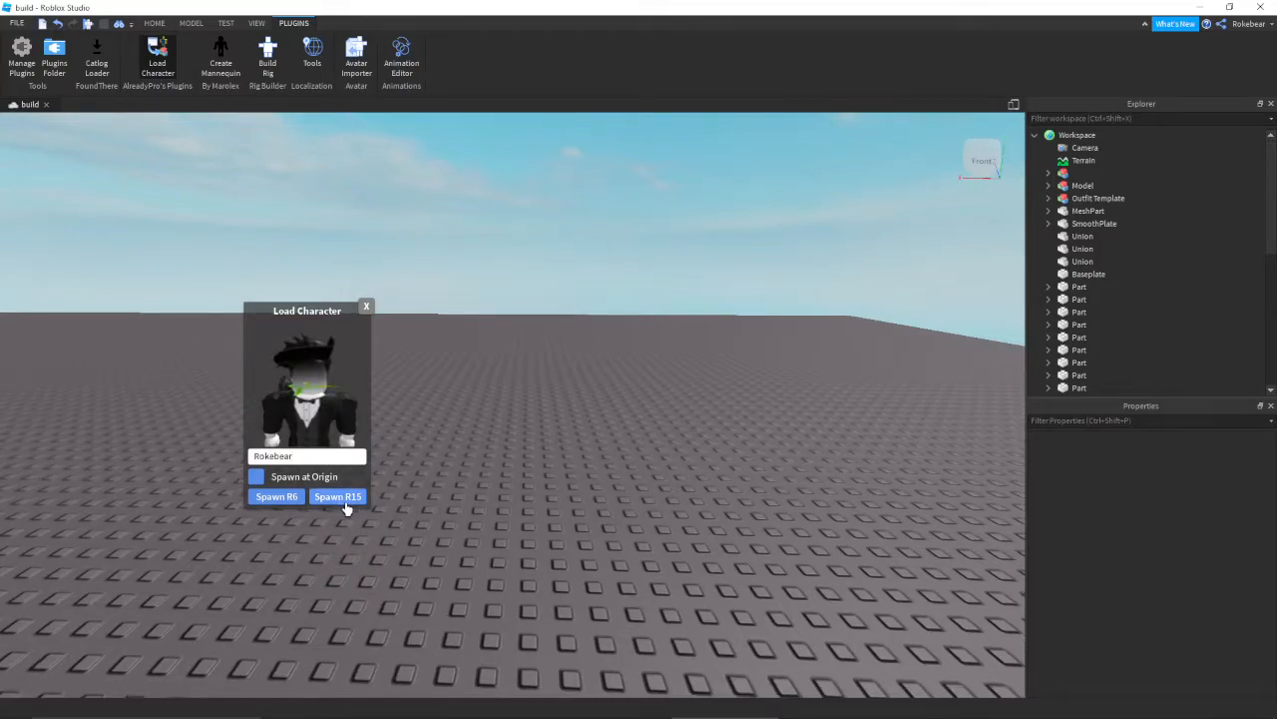
pyautogui.moveTo(277, 496)
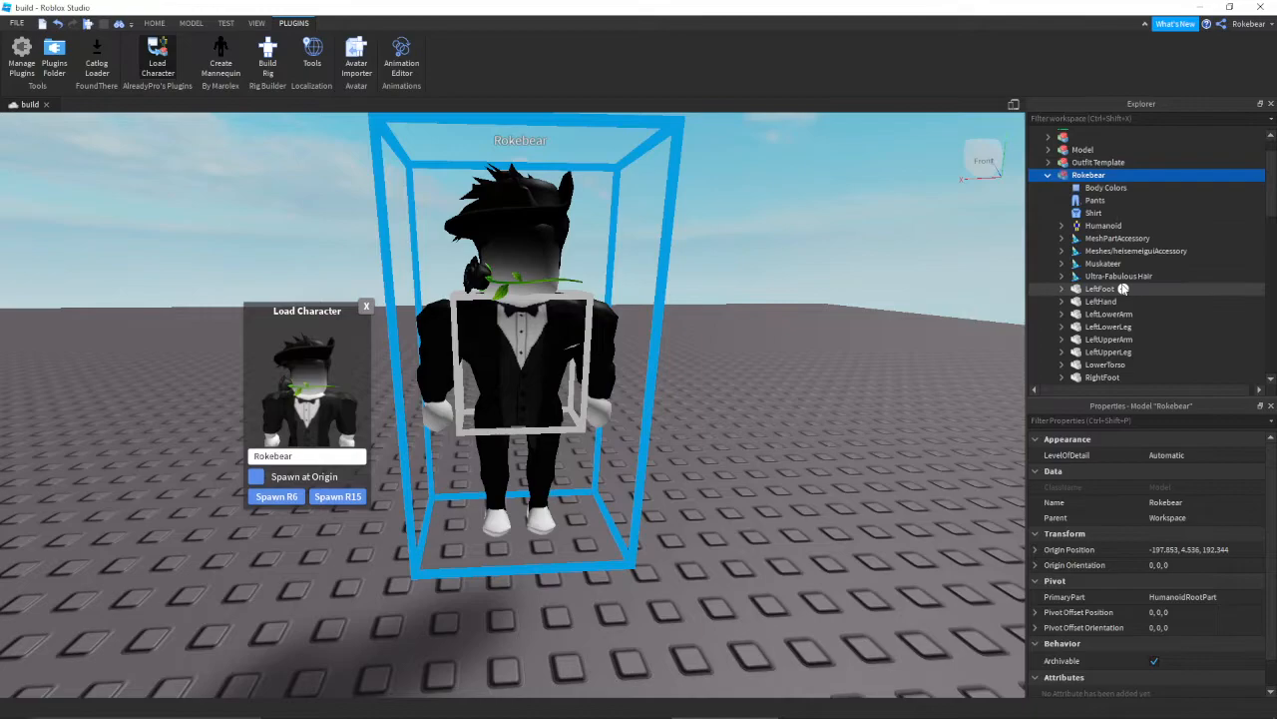
pyautogui.click(1102, 266)
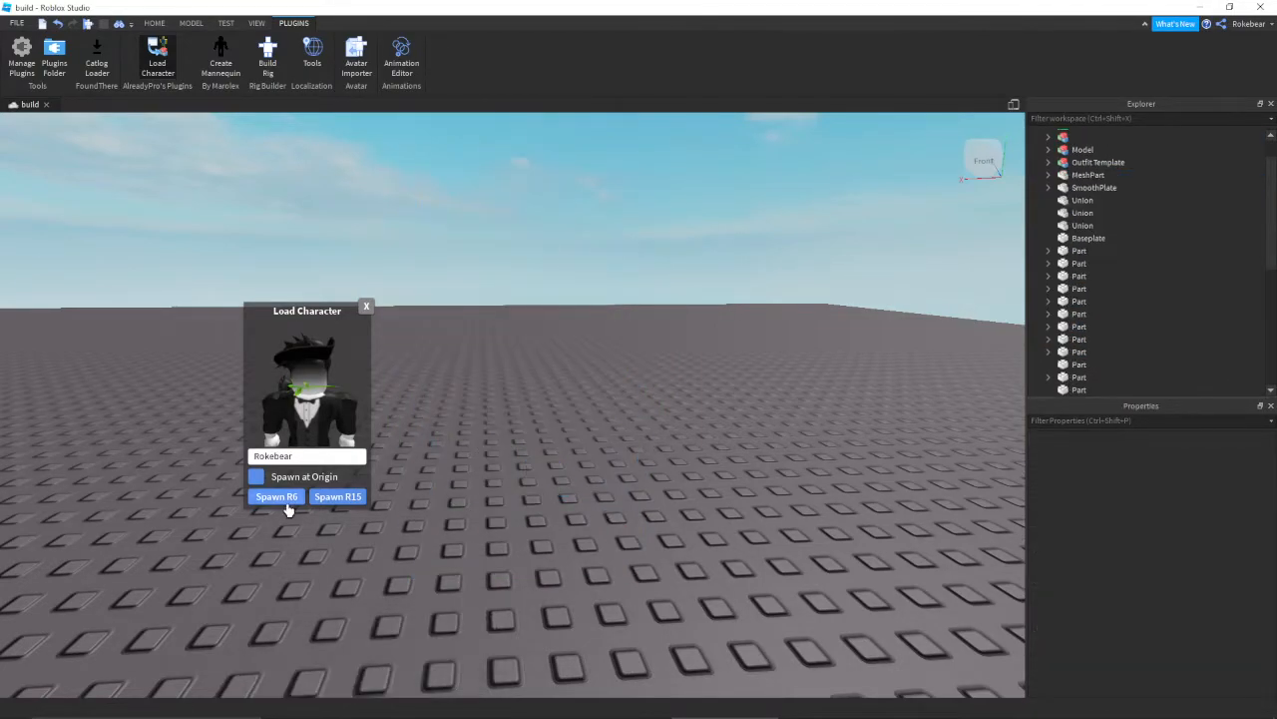
pyautogui.click(338, 496)
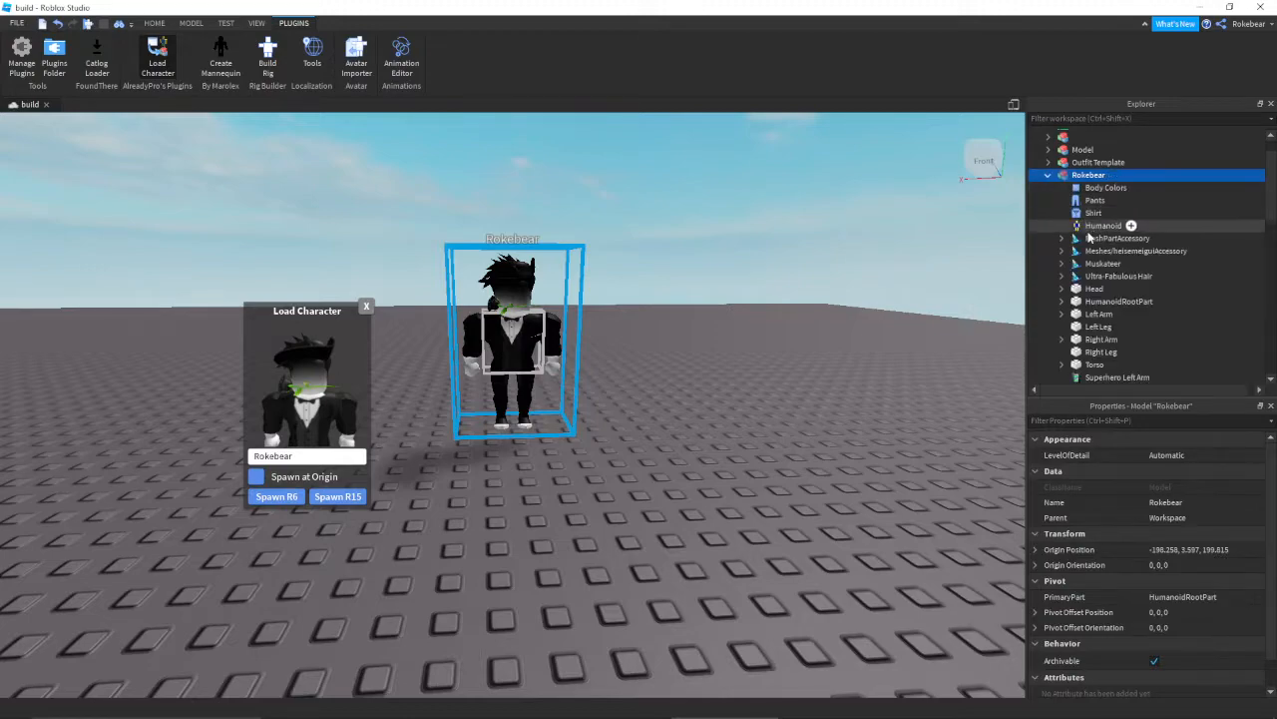
pyautogui.click(1101, 338)
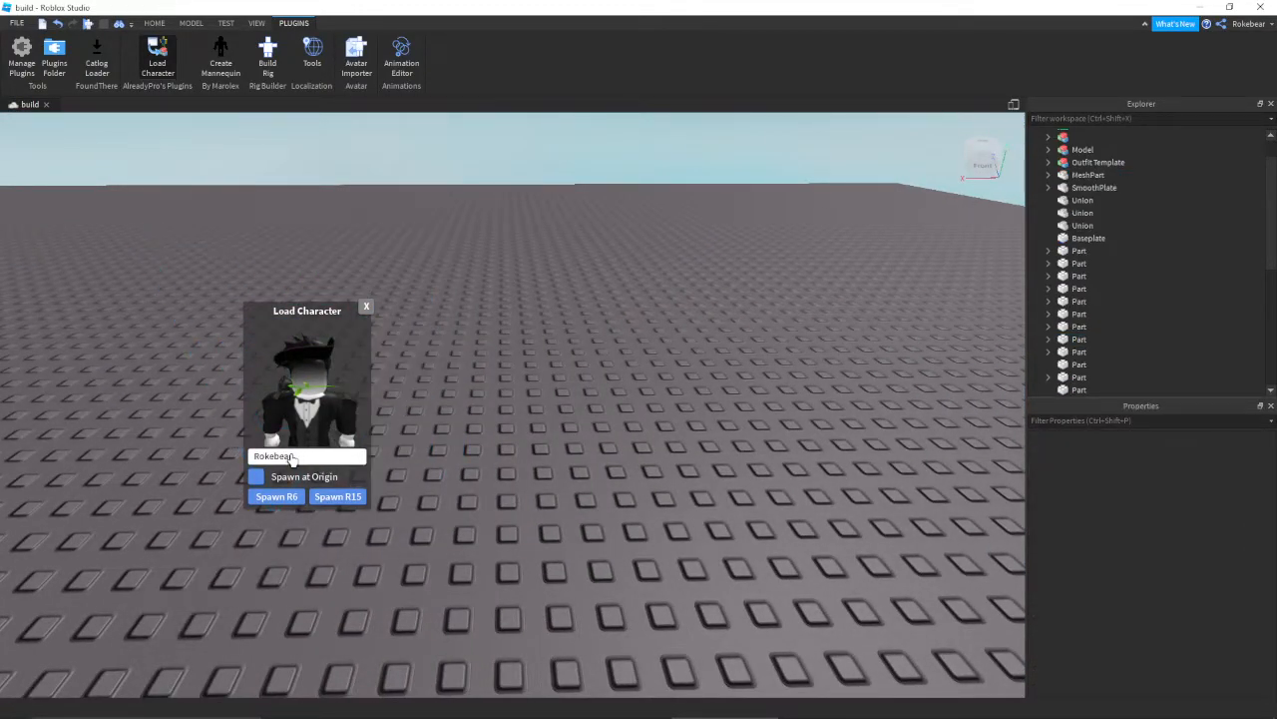
# Spawn Shedikets' R15 avatar, then begin entering 'Purp' for another player.
pyautogui.click(306, 455)
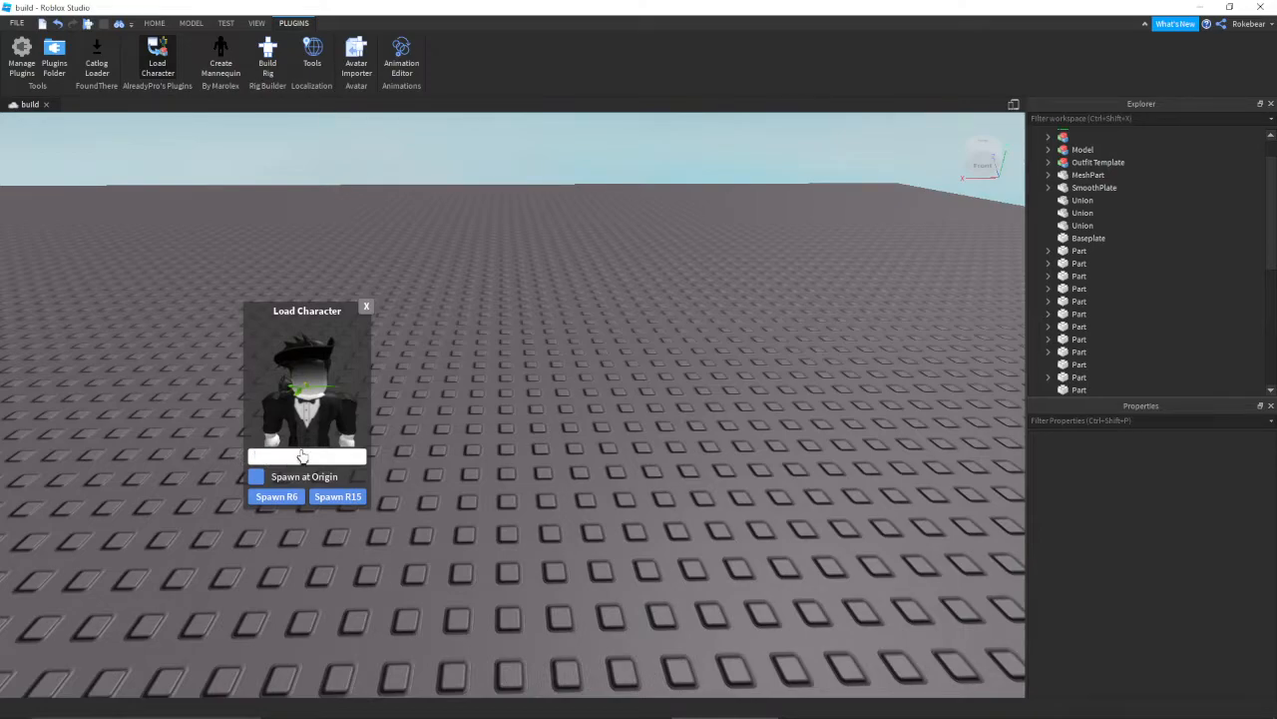
pyautogui.write('Shedikets')
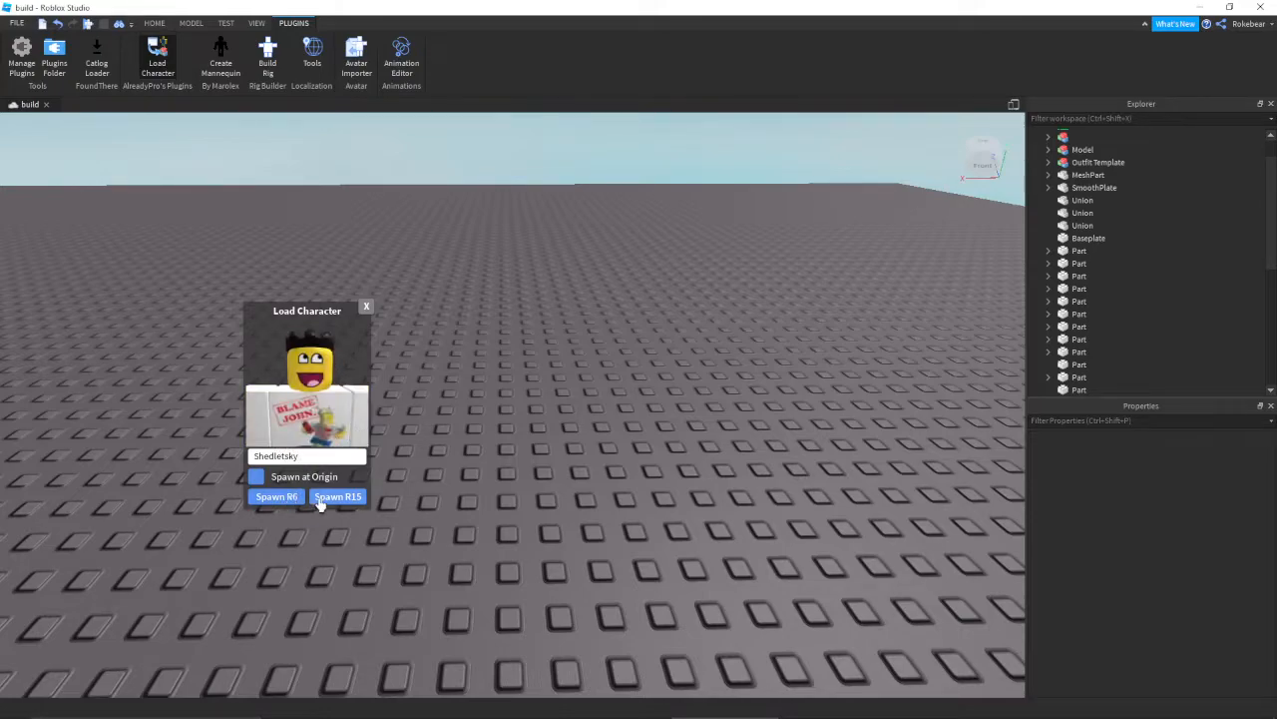
pyautogui.click(338, 496)
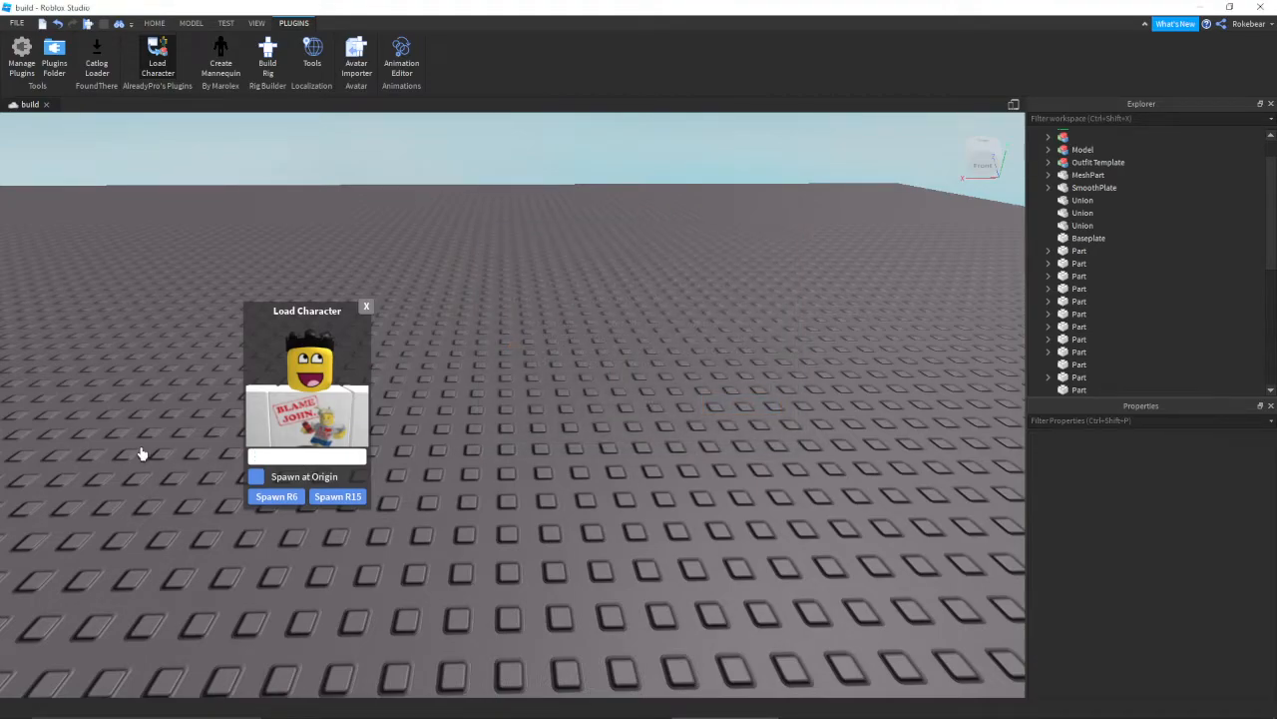
pyautogui.write('Purple1031')
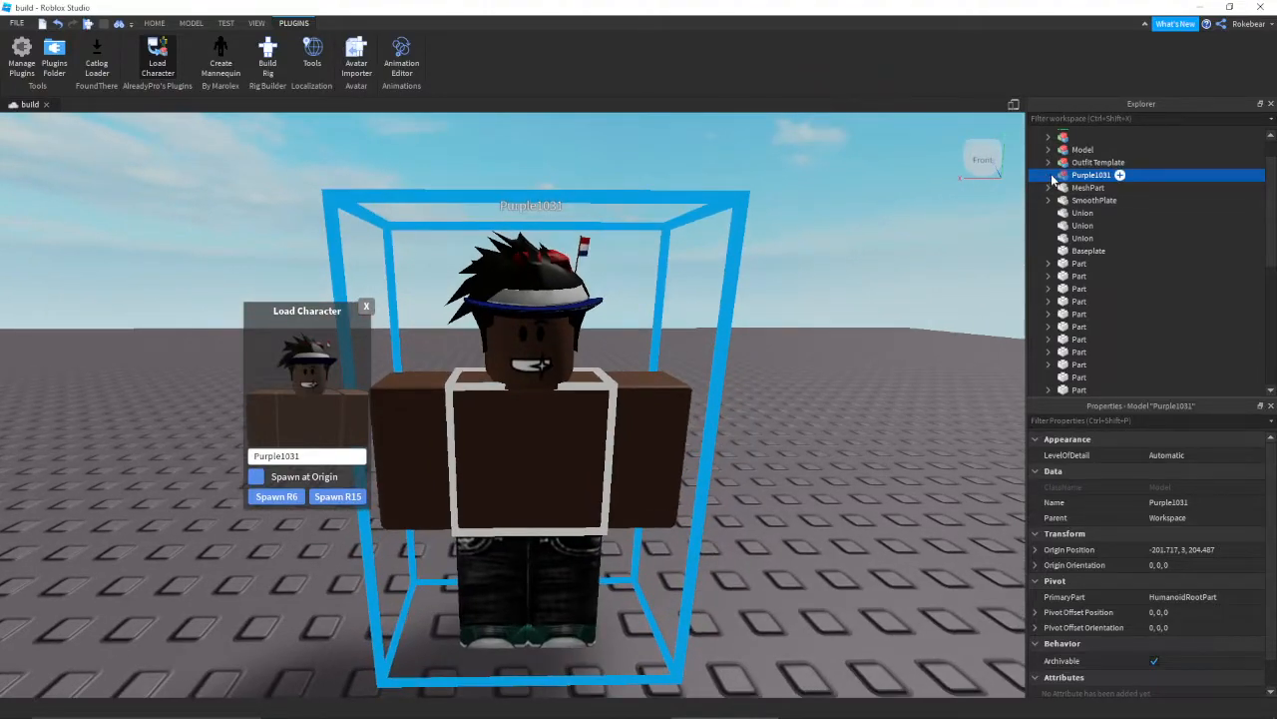
# Expand the Purple1031 model in Explorer and spawn its R15 version.
pyautogui.click(1048, 175)
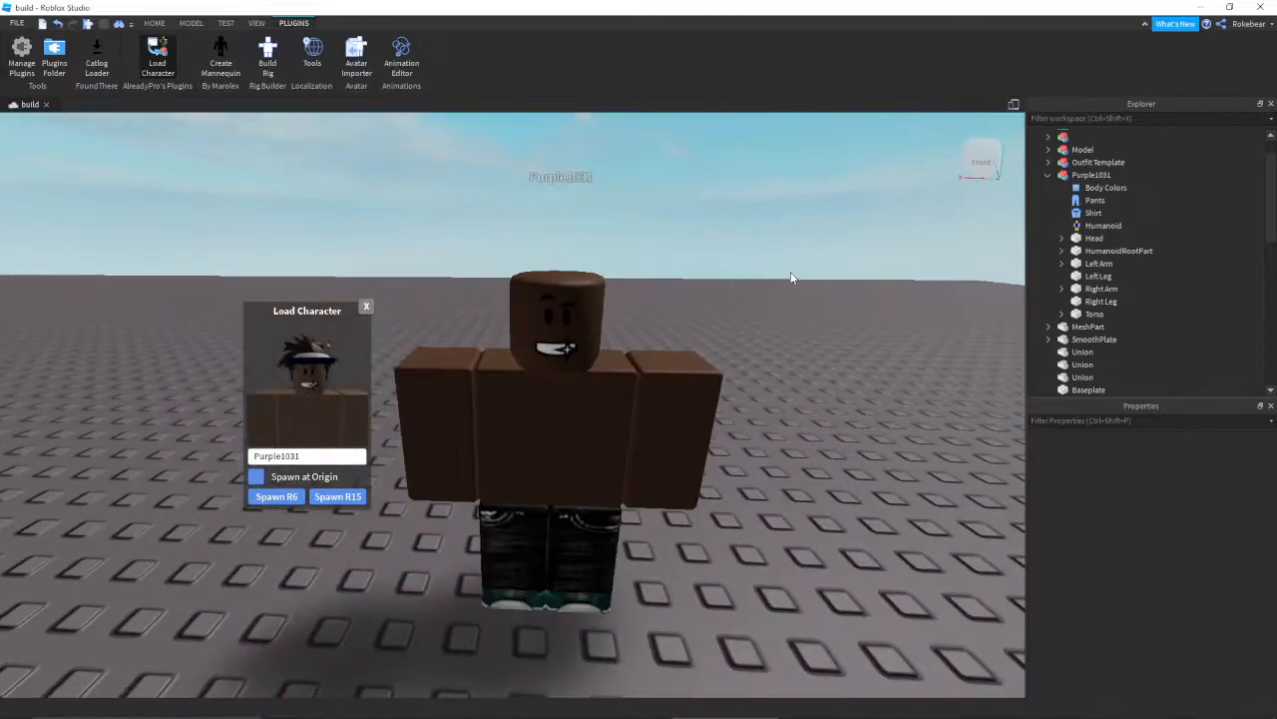
pyautogui.click(337, 496)
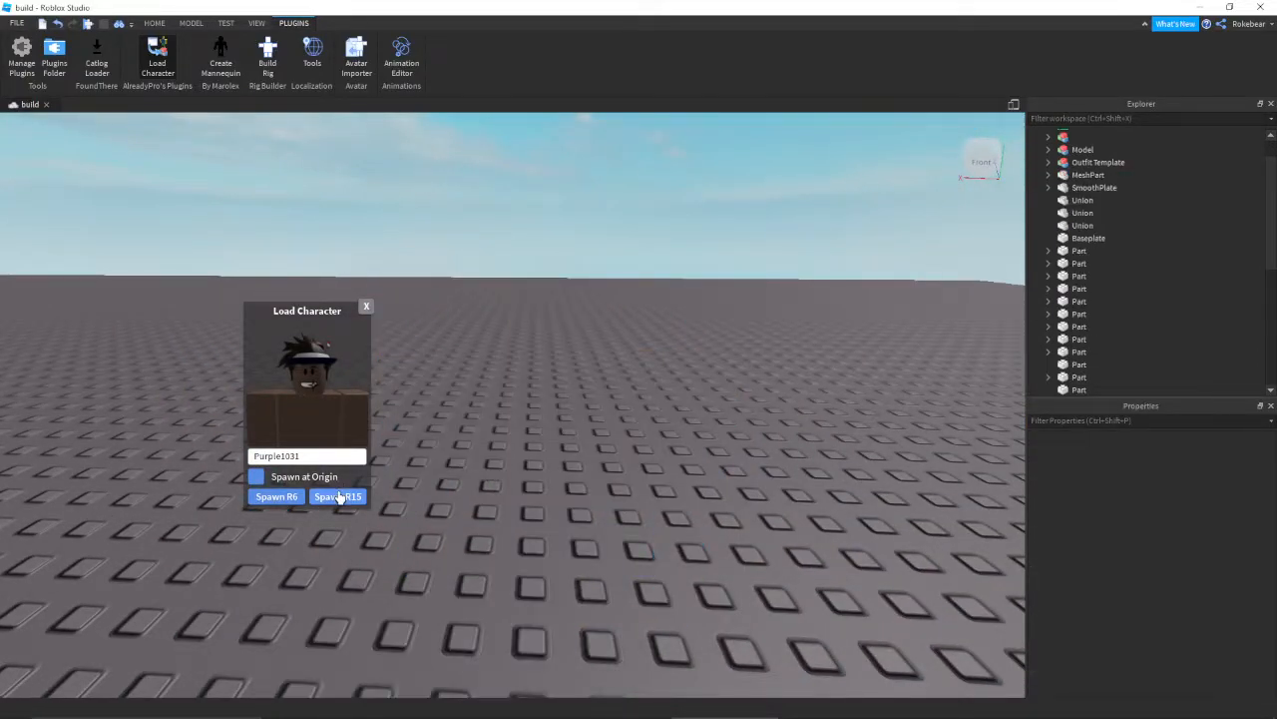
pyautogui.click(337, 496)
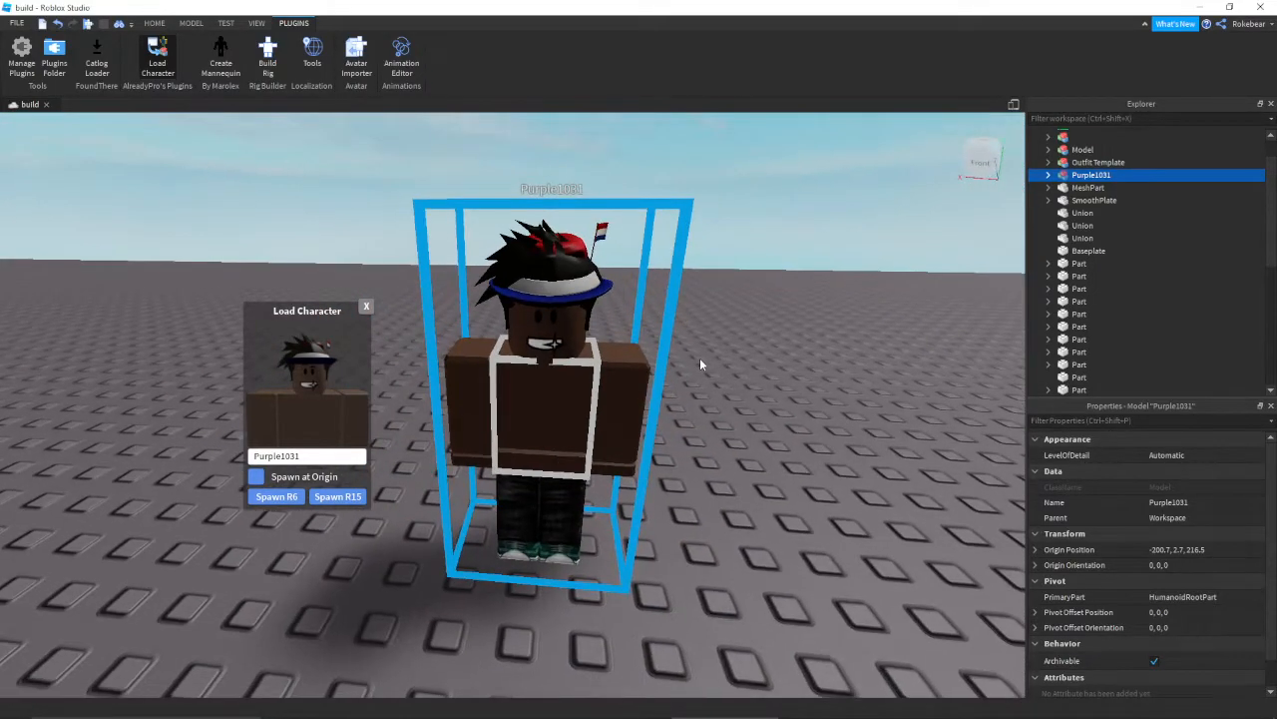
pyautogui.click(276, 496)
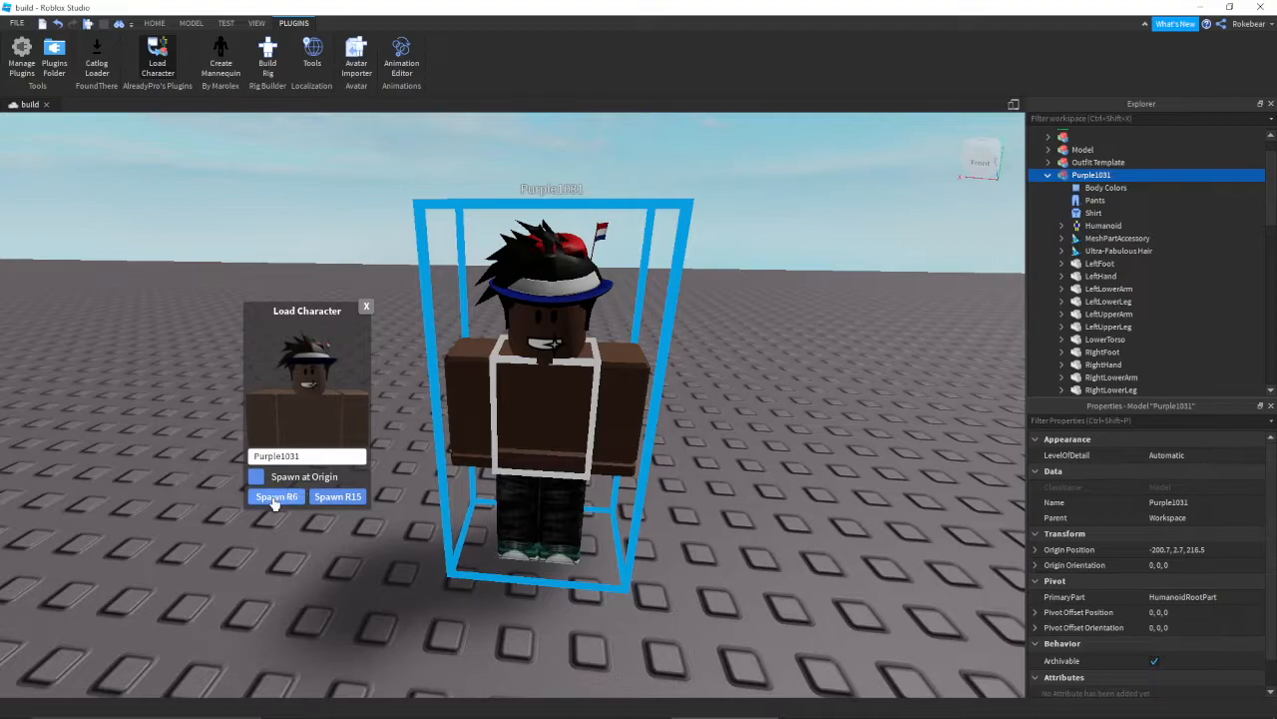
# Spawn Purple1031's R6 avatar beside the existing R15 version.
pyautogui.click(277, 496)
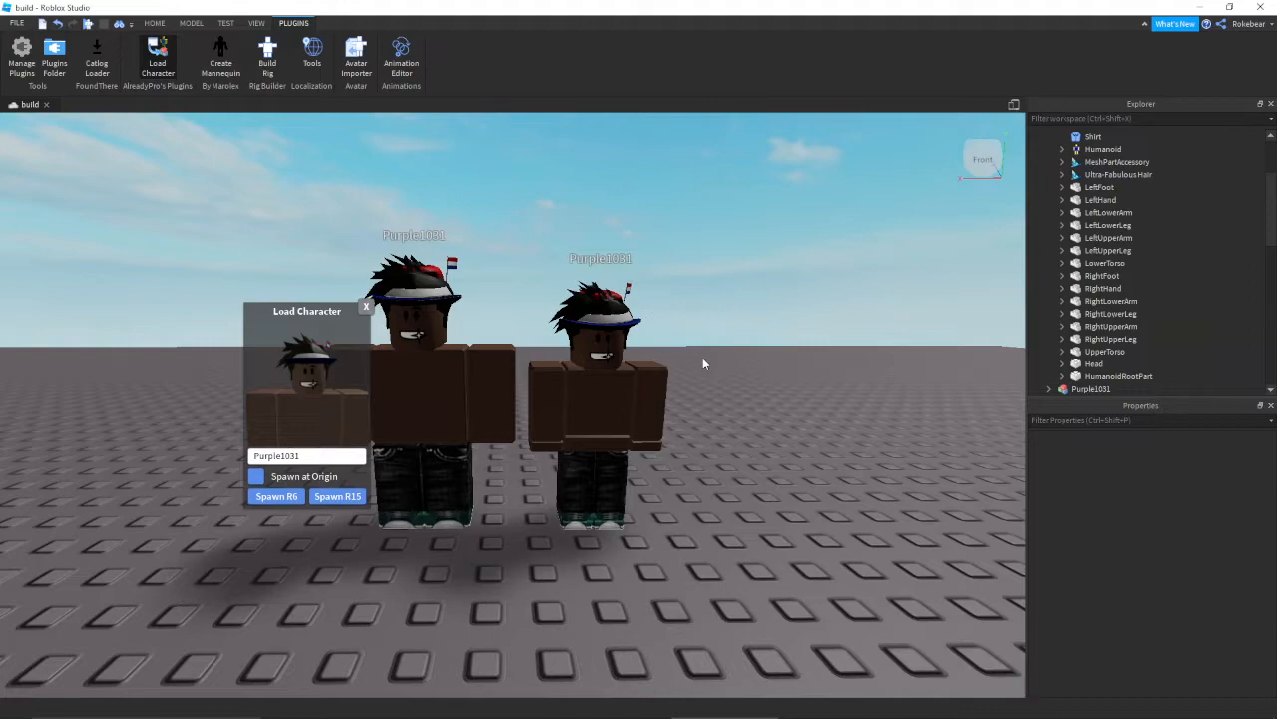
pyautogui.moveTo(619, 297)
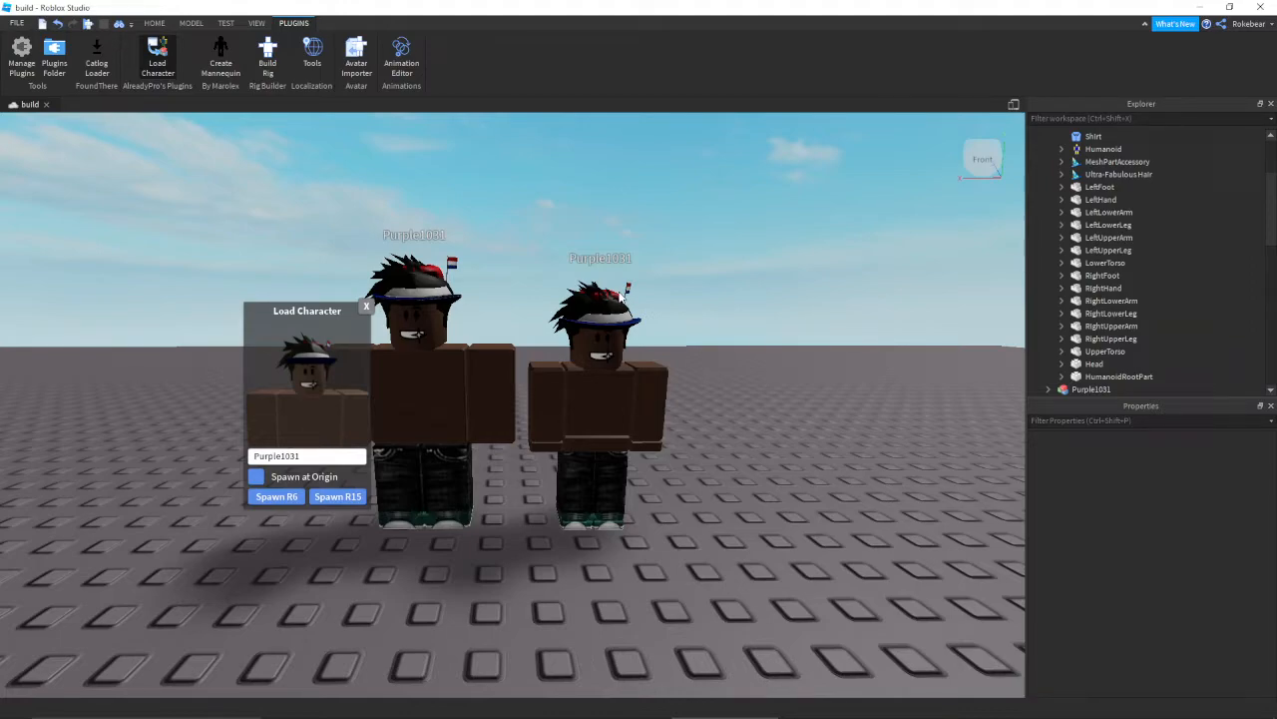